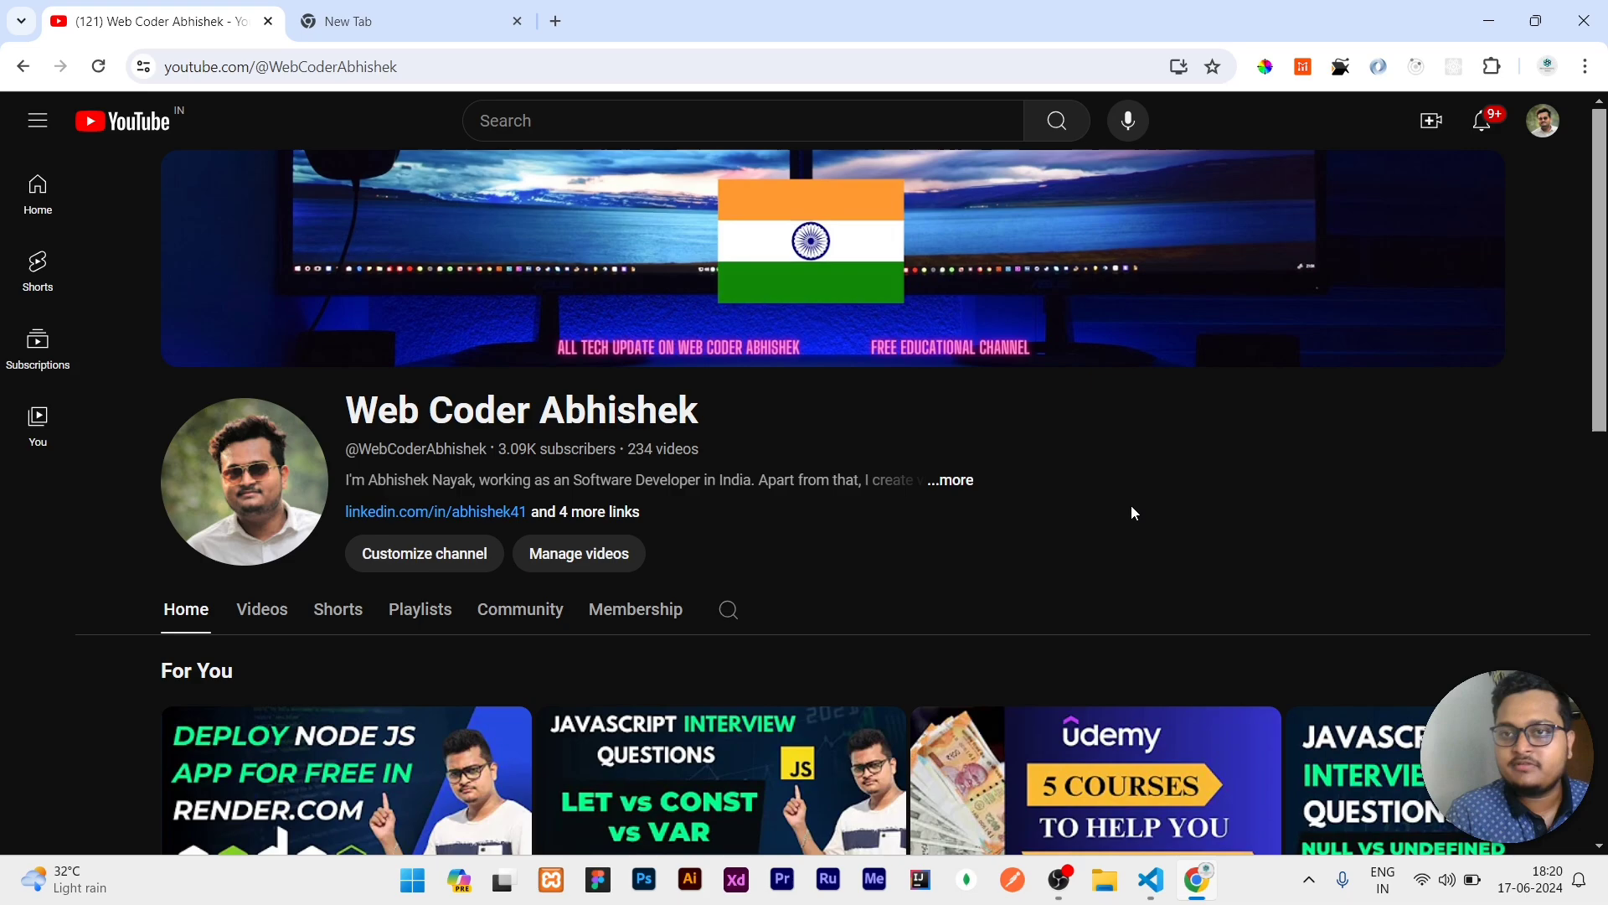
mouse_move(1349, 464)
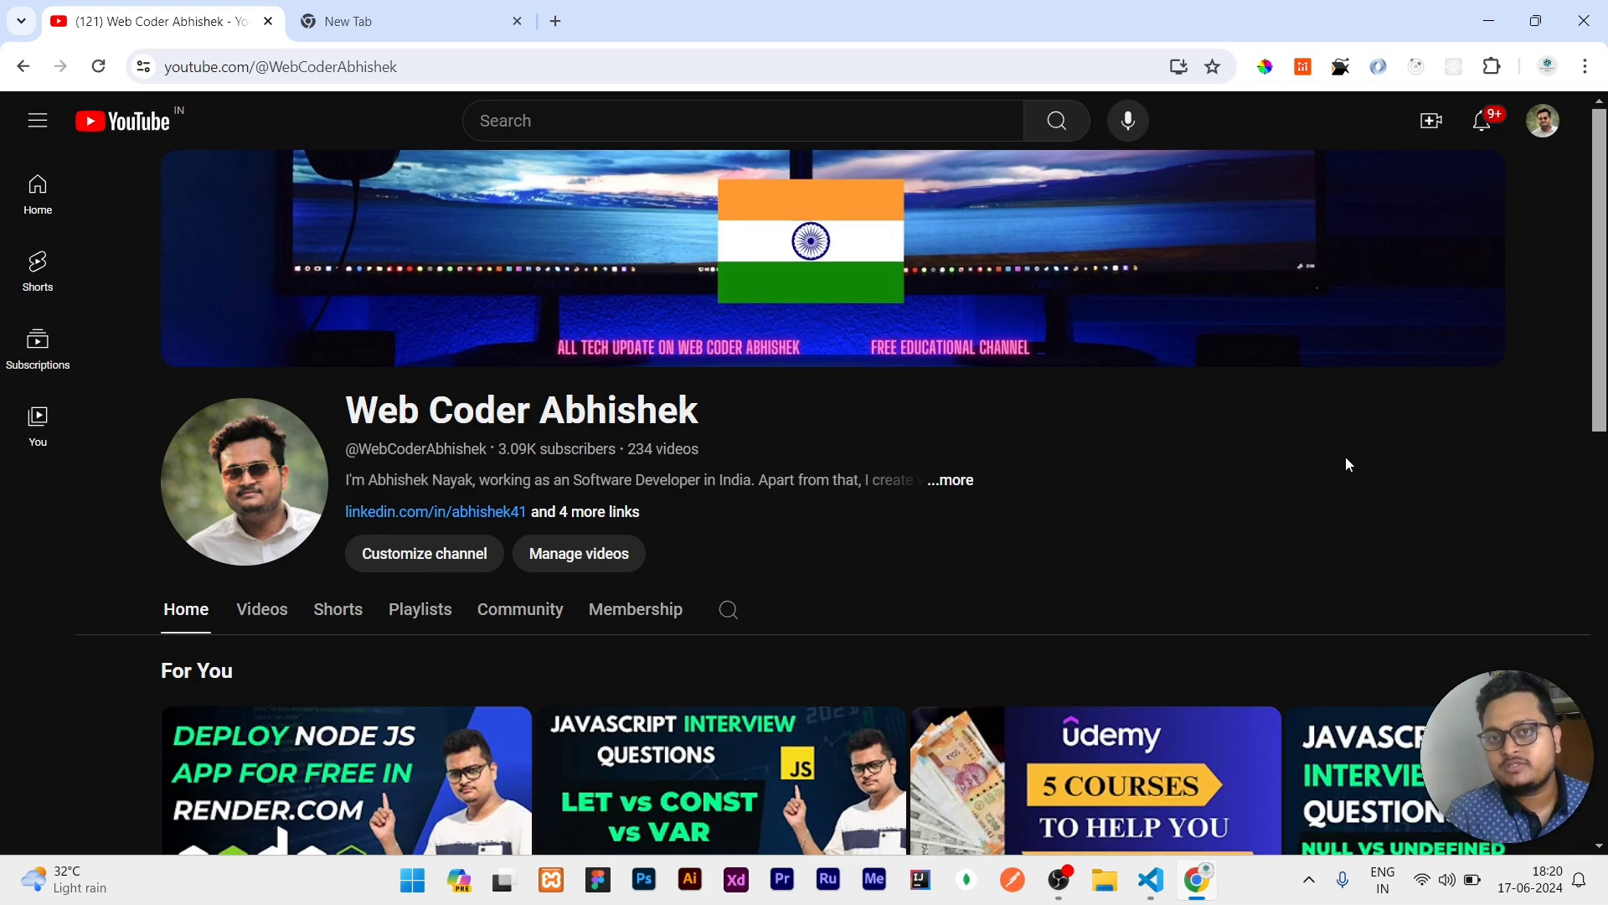
mouse_move(1300, 518)
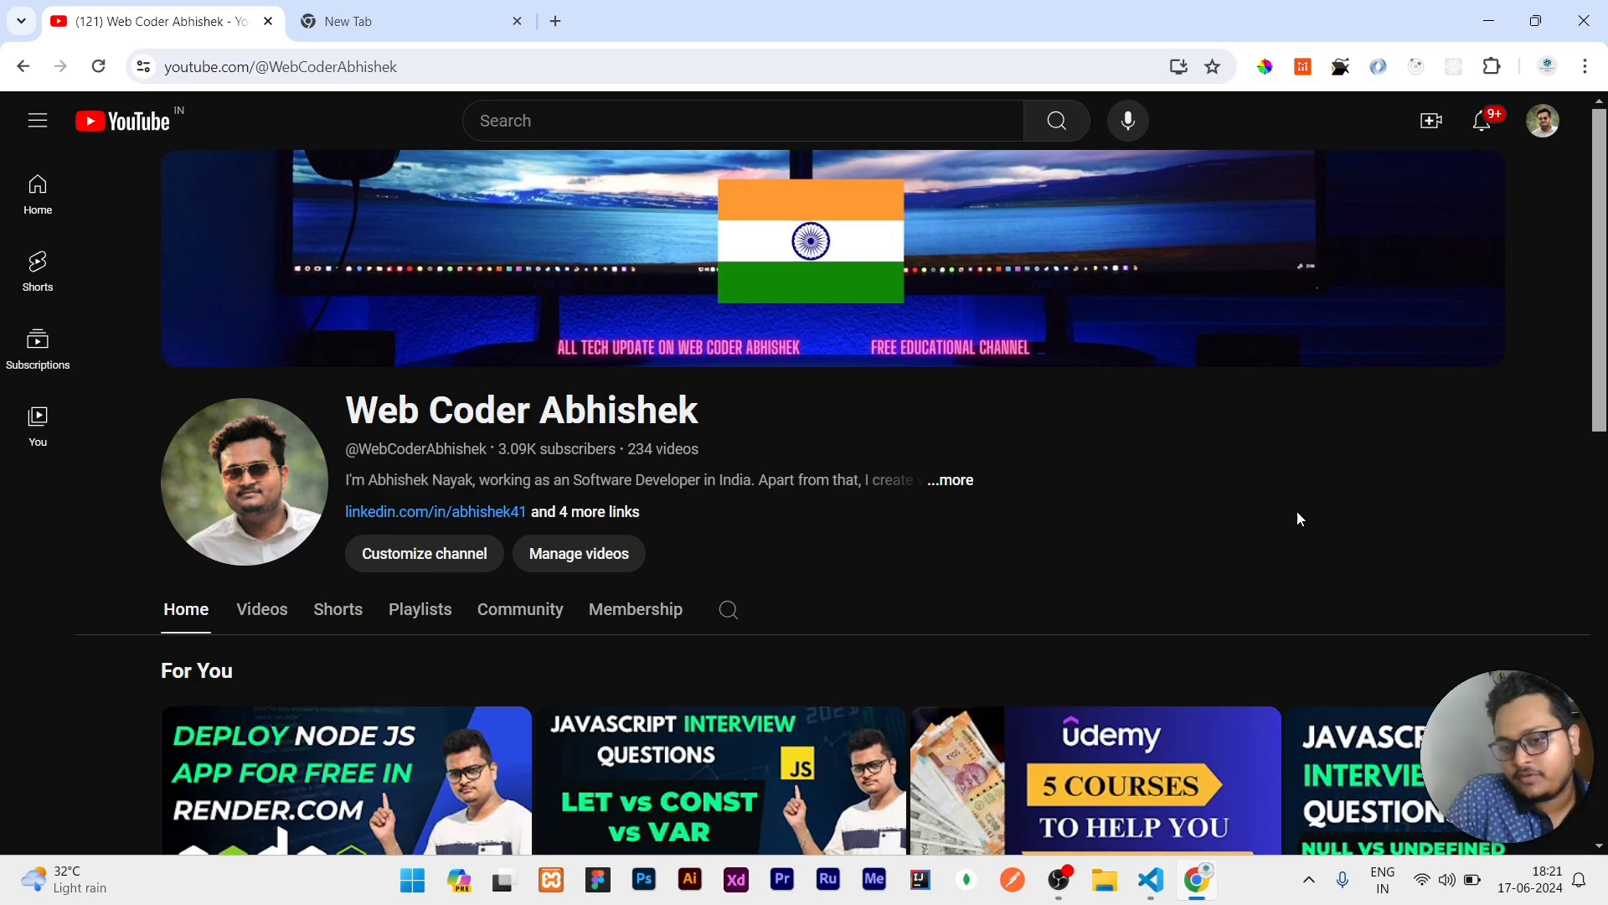
- Declare const arr = ['Abhishek', 'Nidarsh', "Ra..."] on line one and start a new line
left_click(1150, 879)
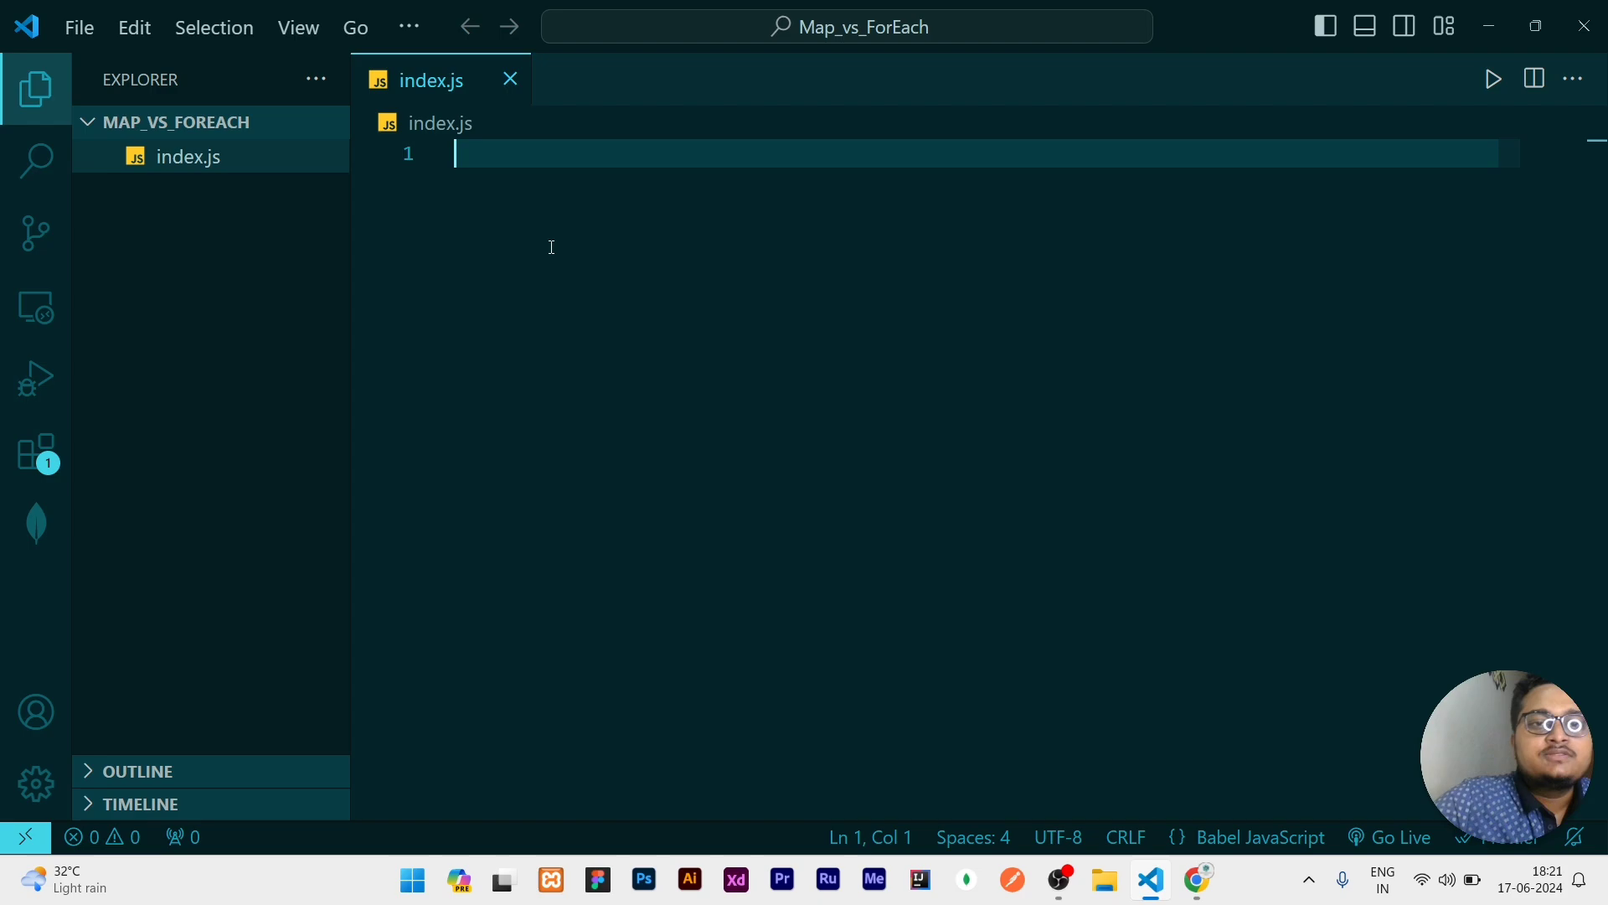
type("const")
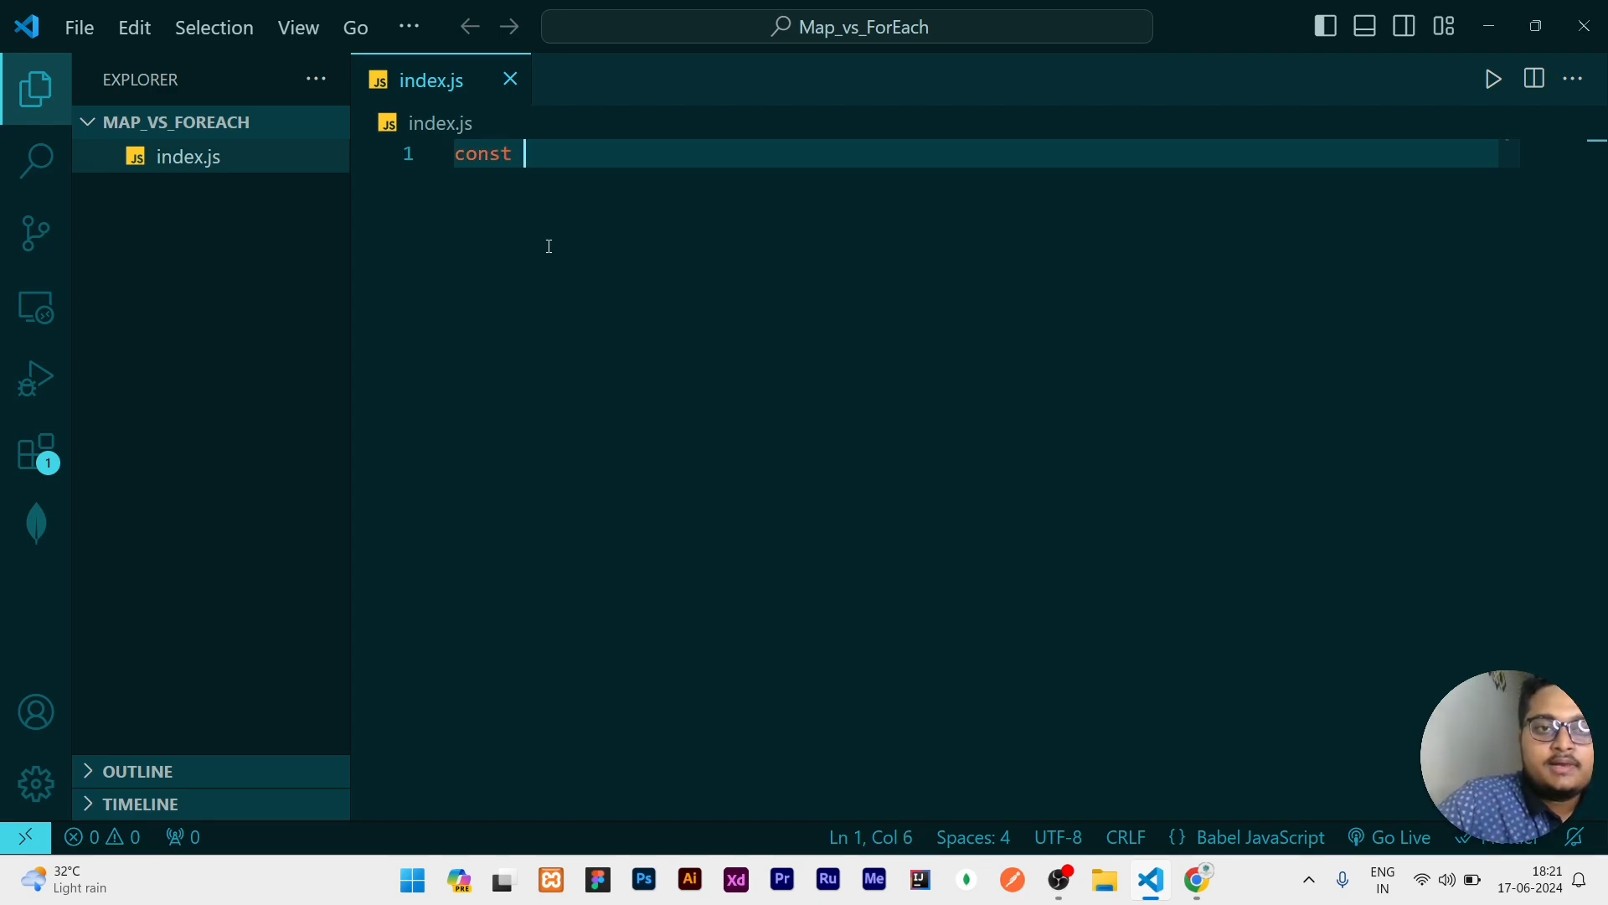
type("arr = []")
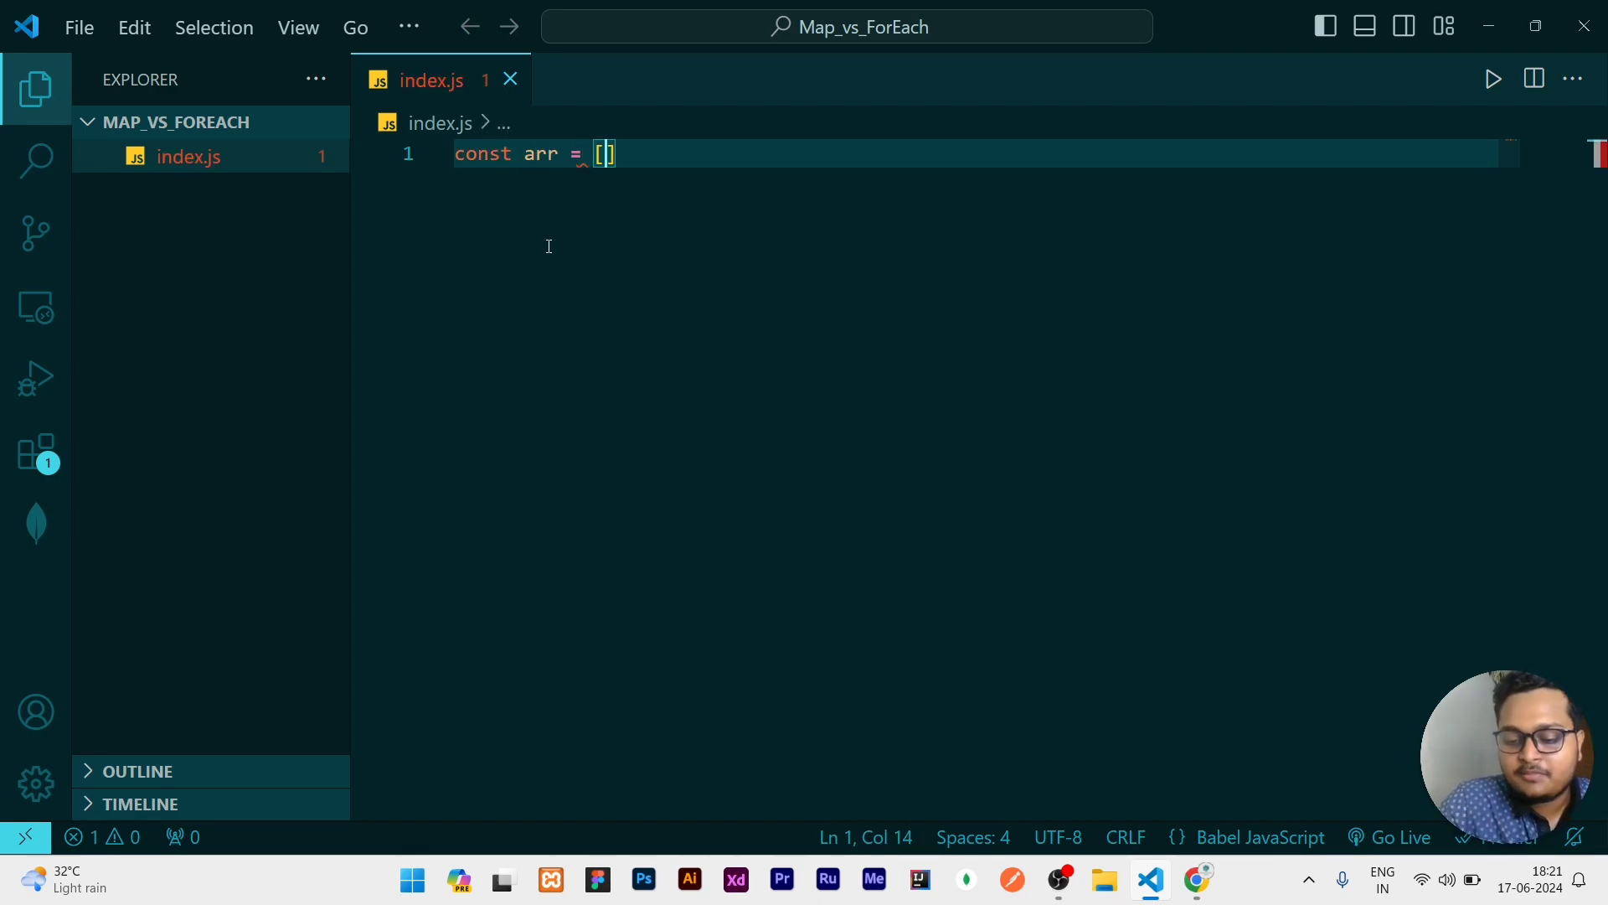
type("'Ab'")
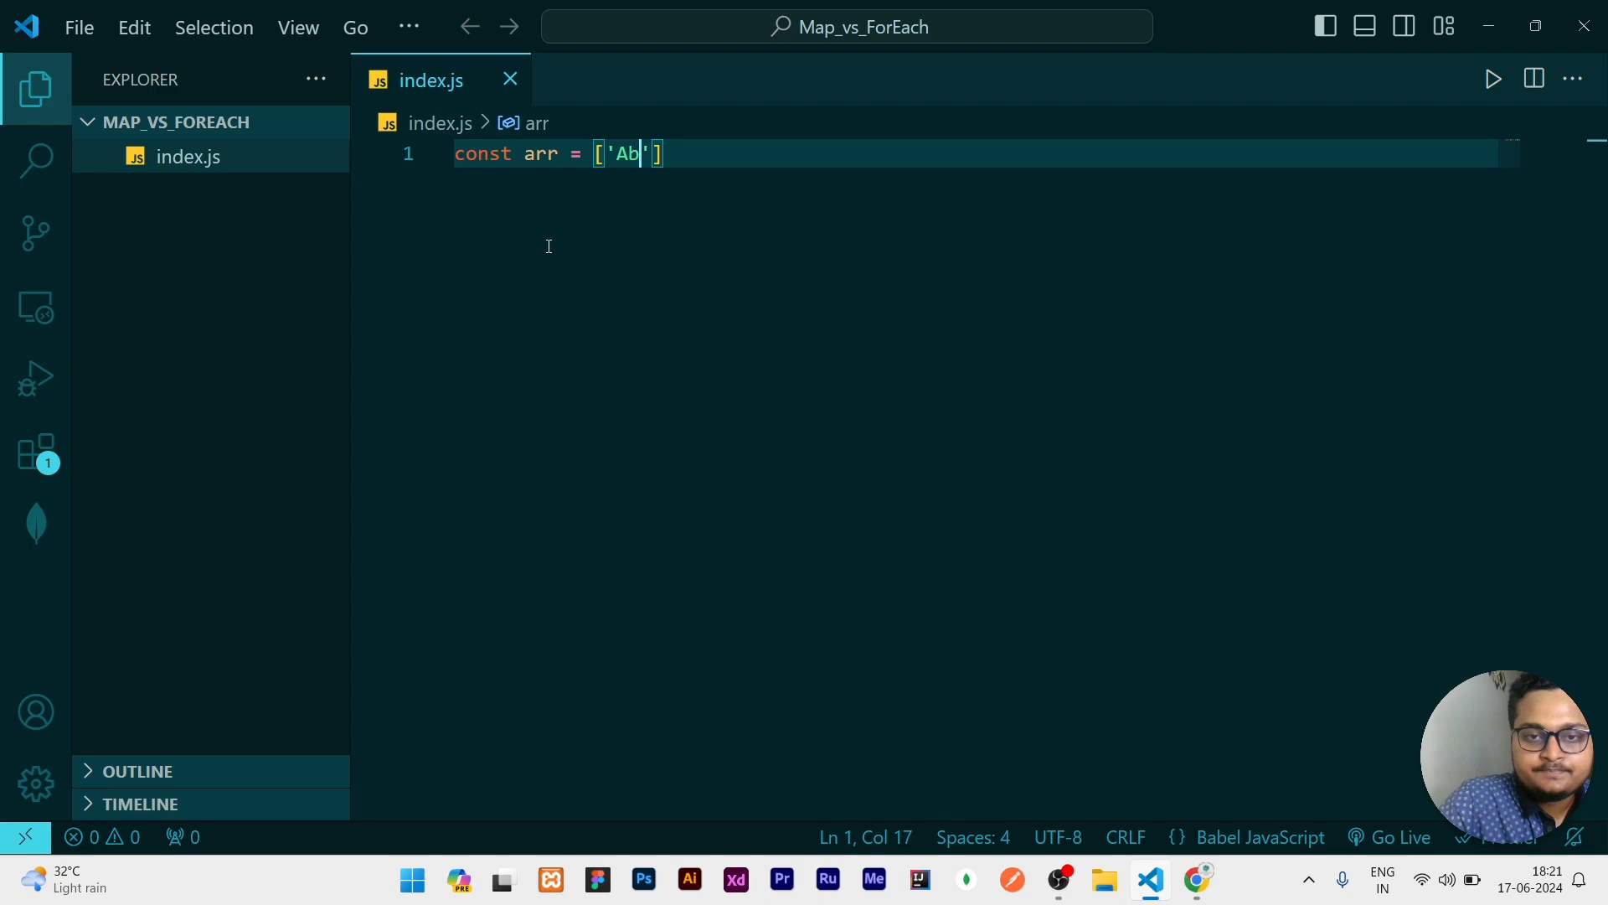
type("hishek")
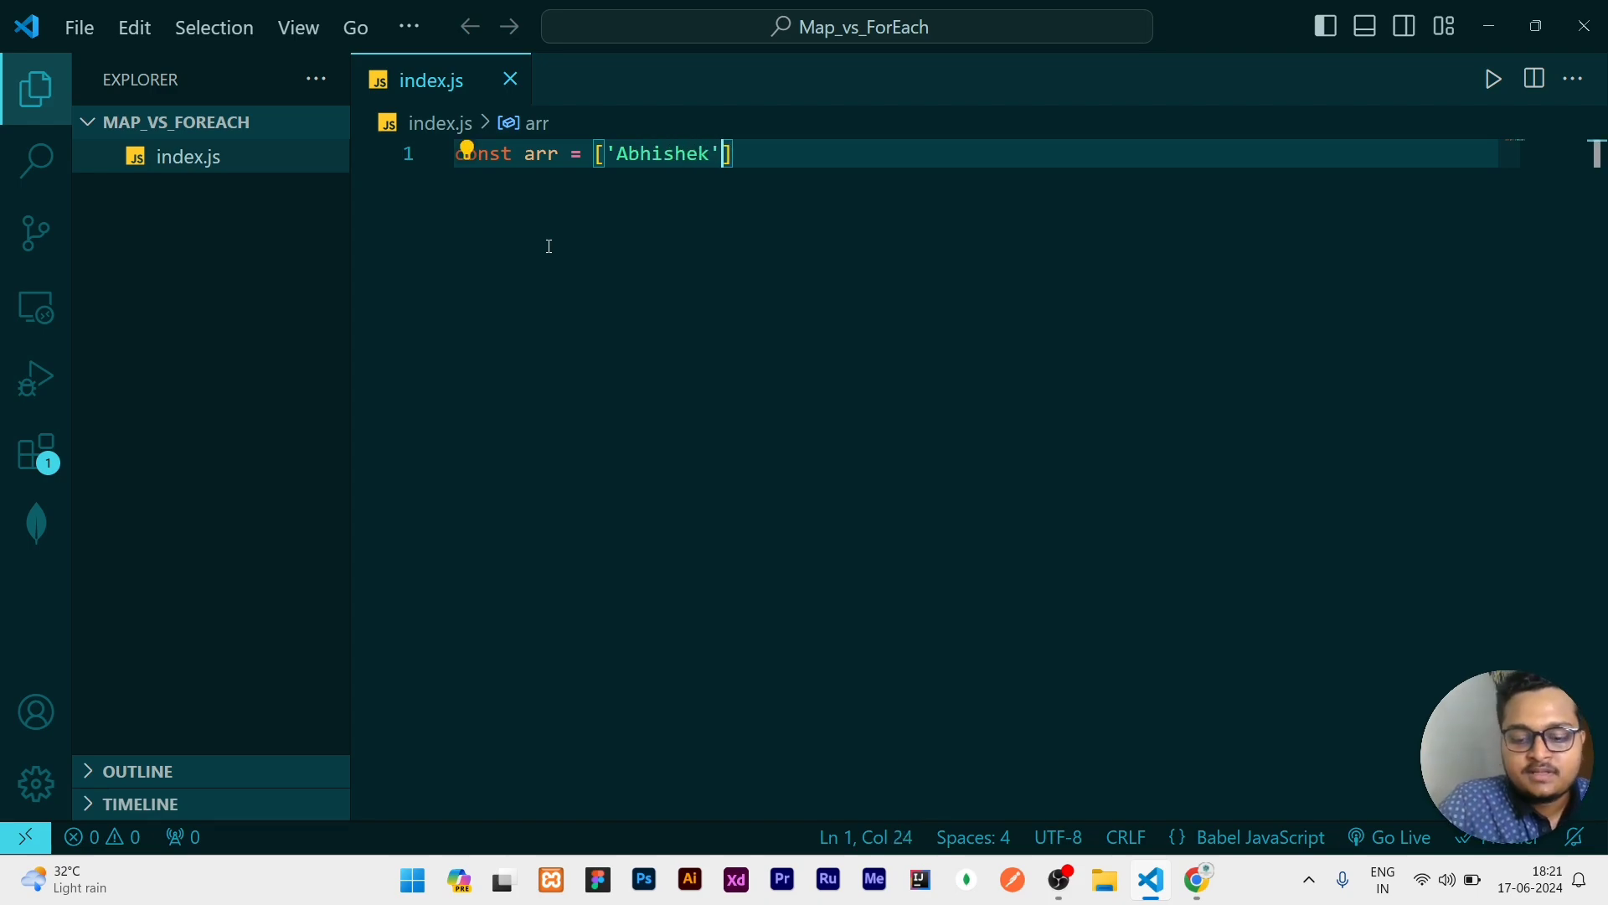
type(", 'N'")
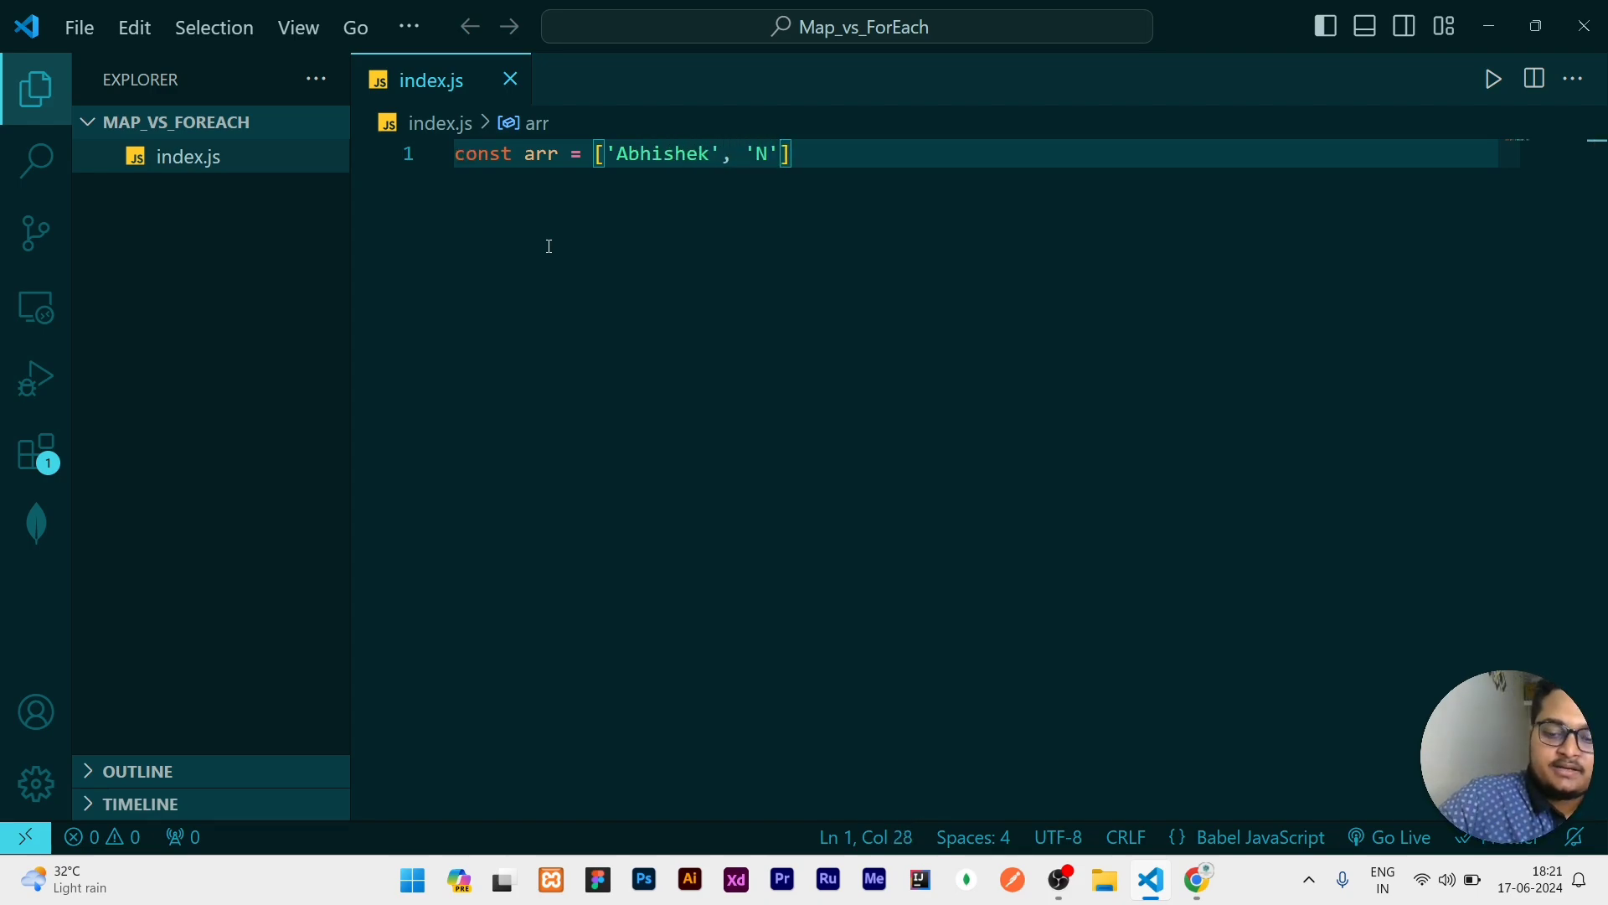
type("darsh")
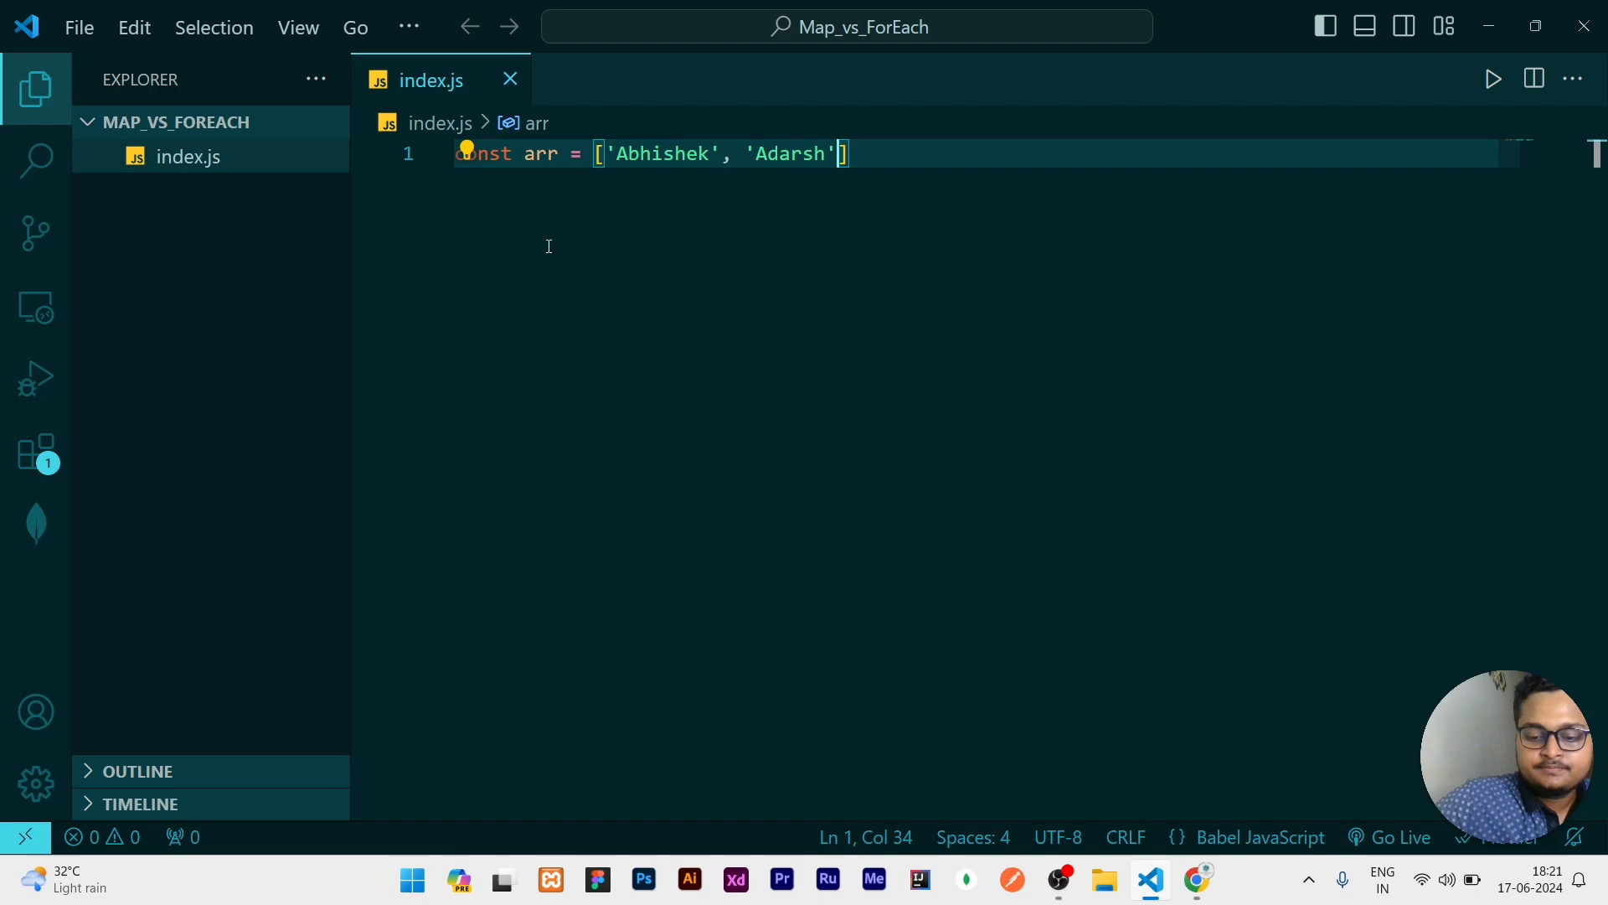
type(",\"Ra")
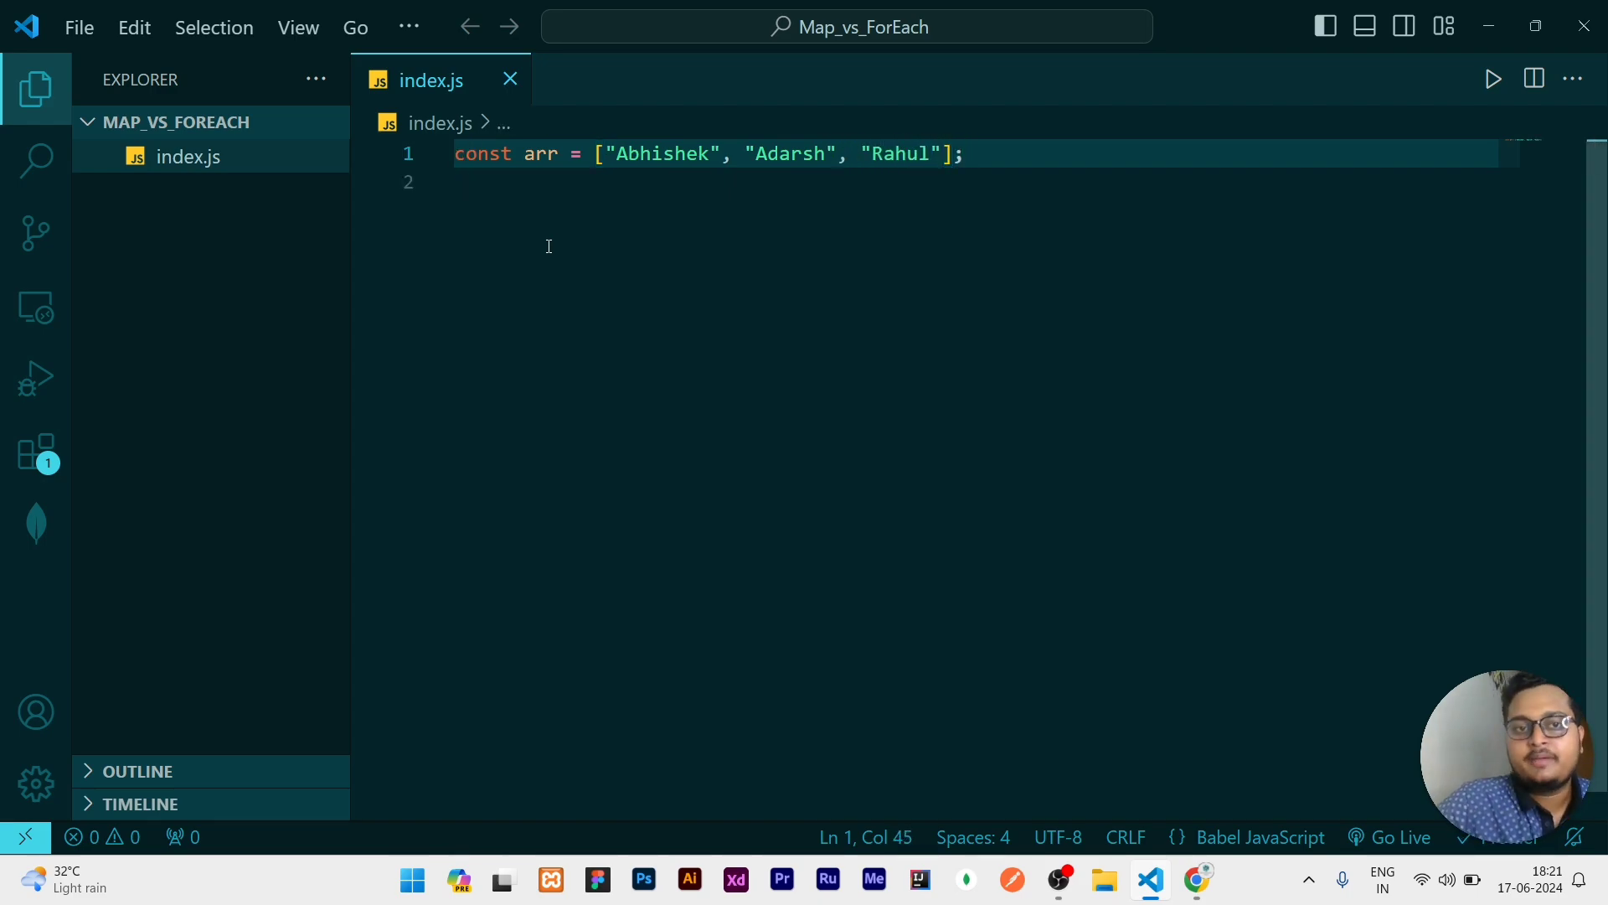
key("Enter")
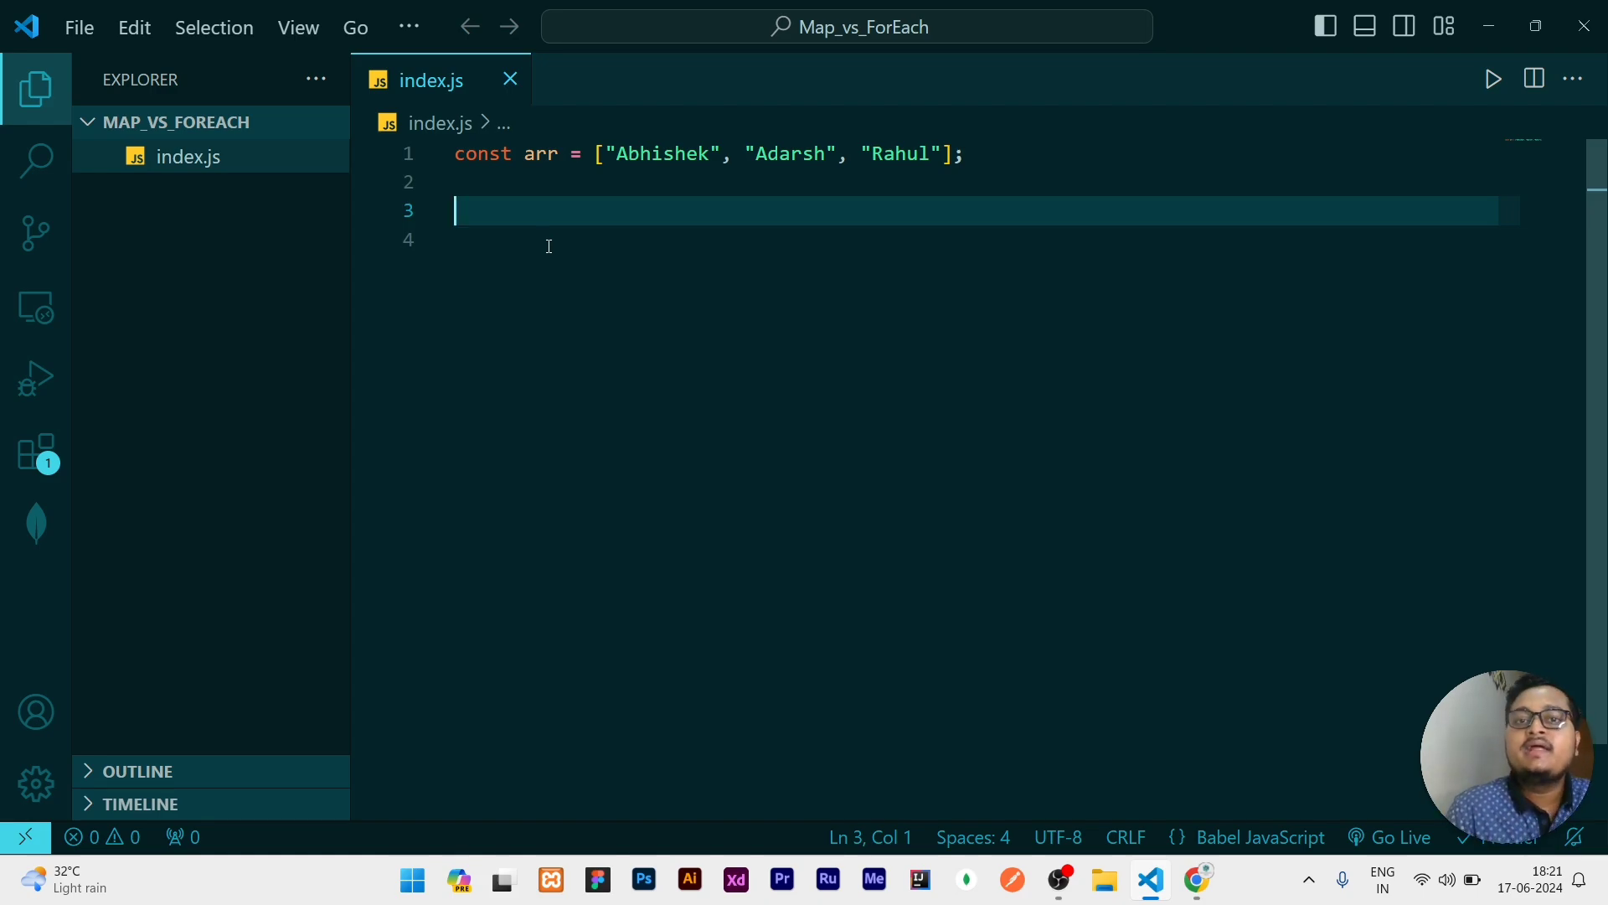
- Write console.log(arr.forEach(...)) with a callback logging each name
key("Backspace")
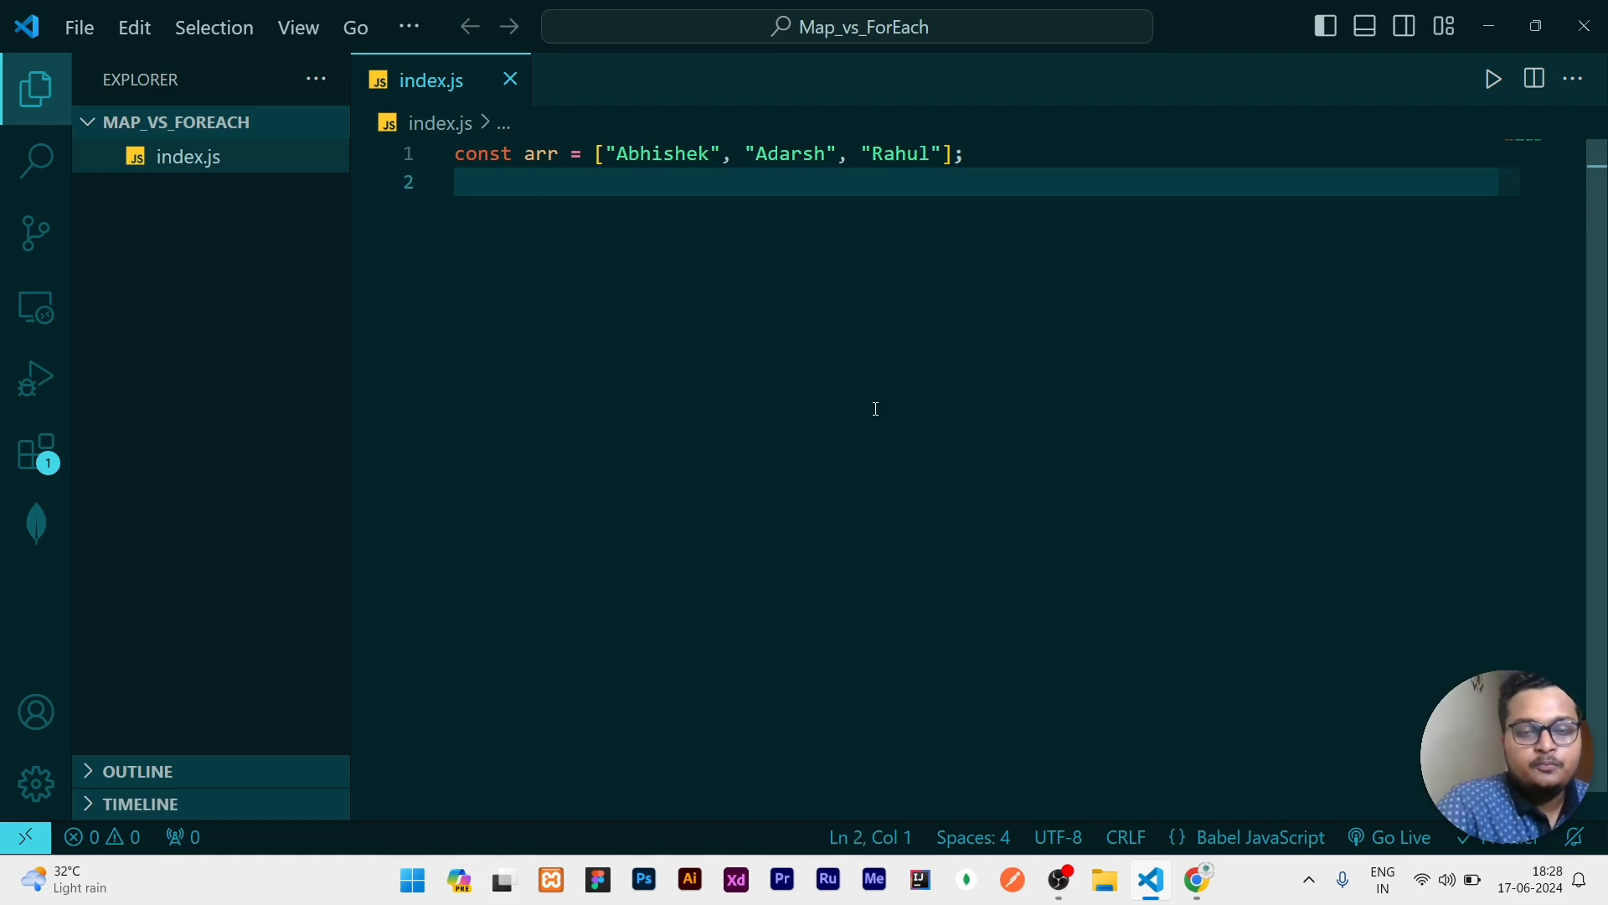
type("con")
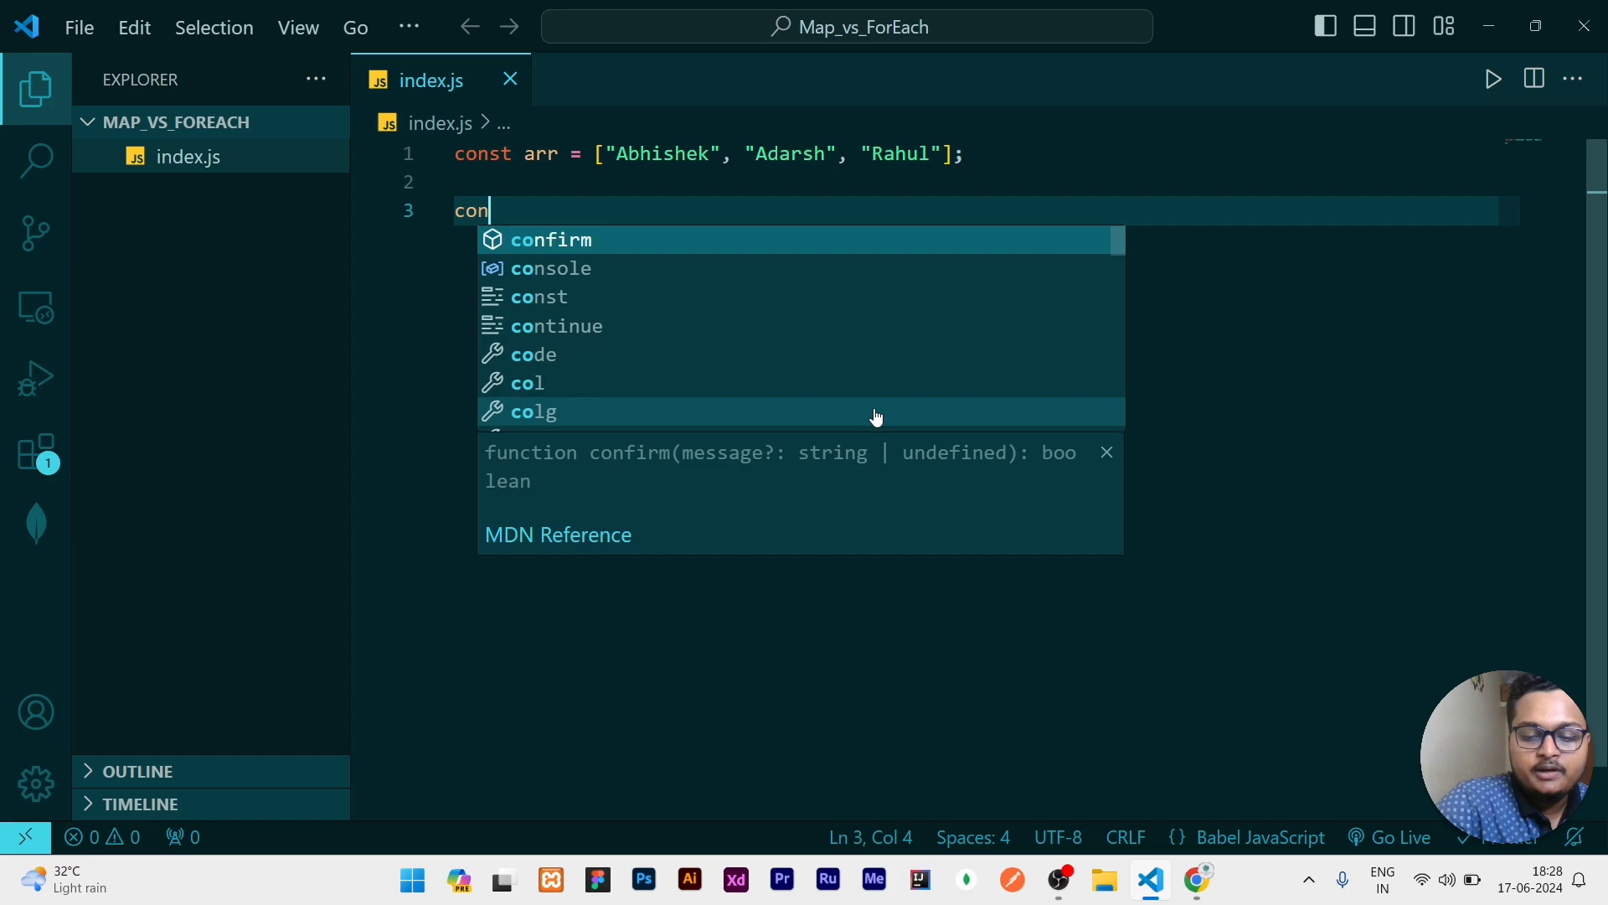
type("sole.log(arr")
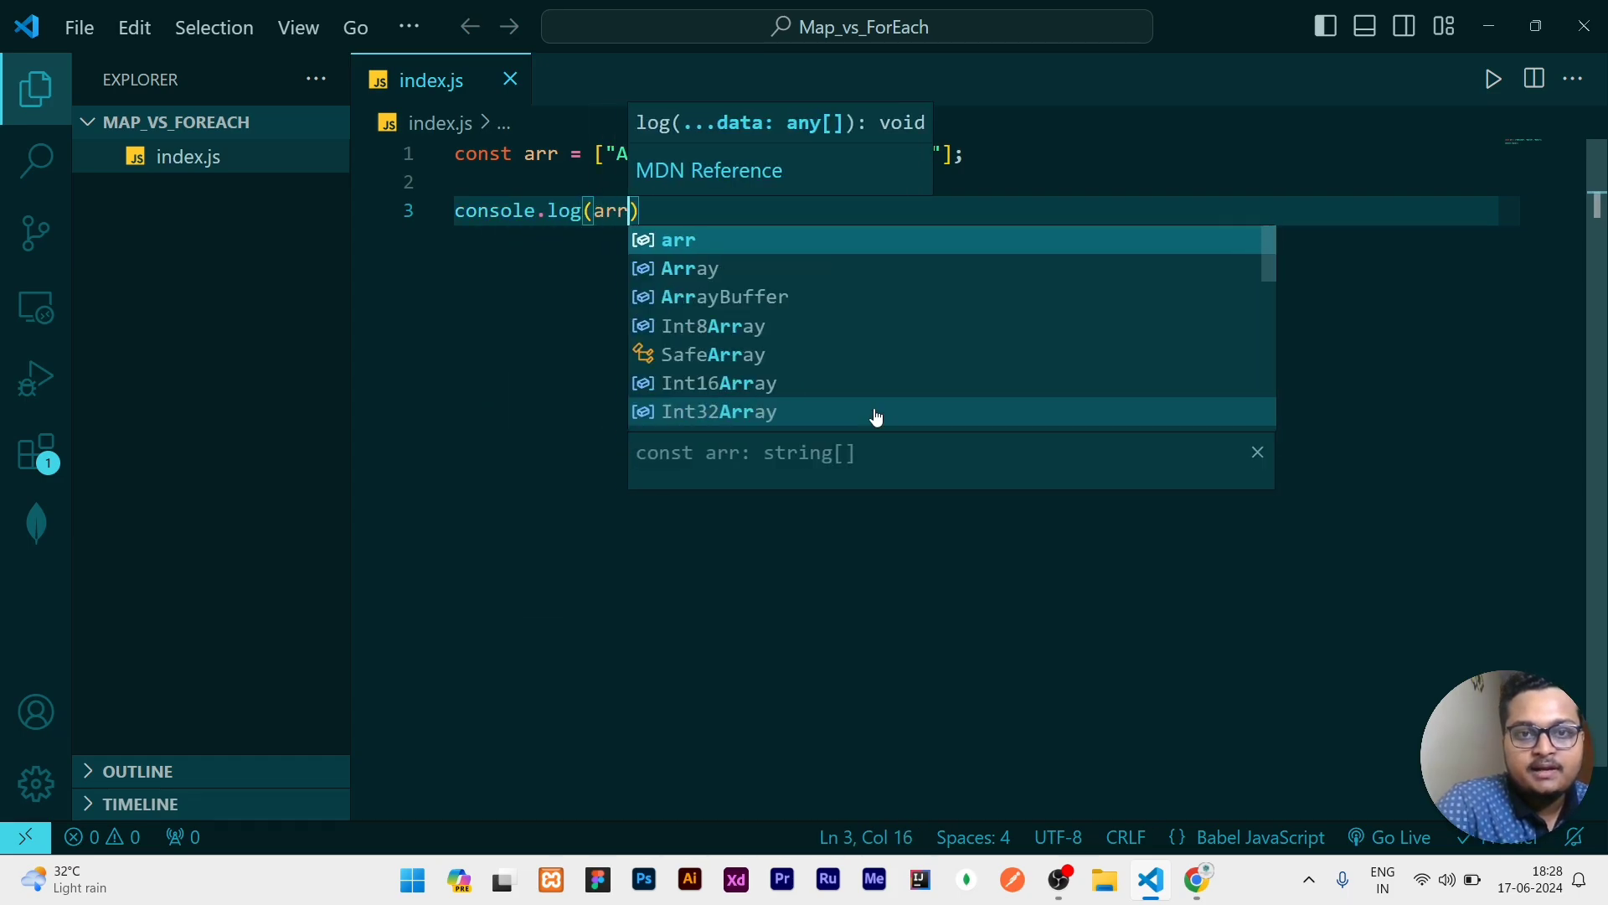
type(".forEach((name,")
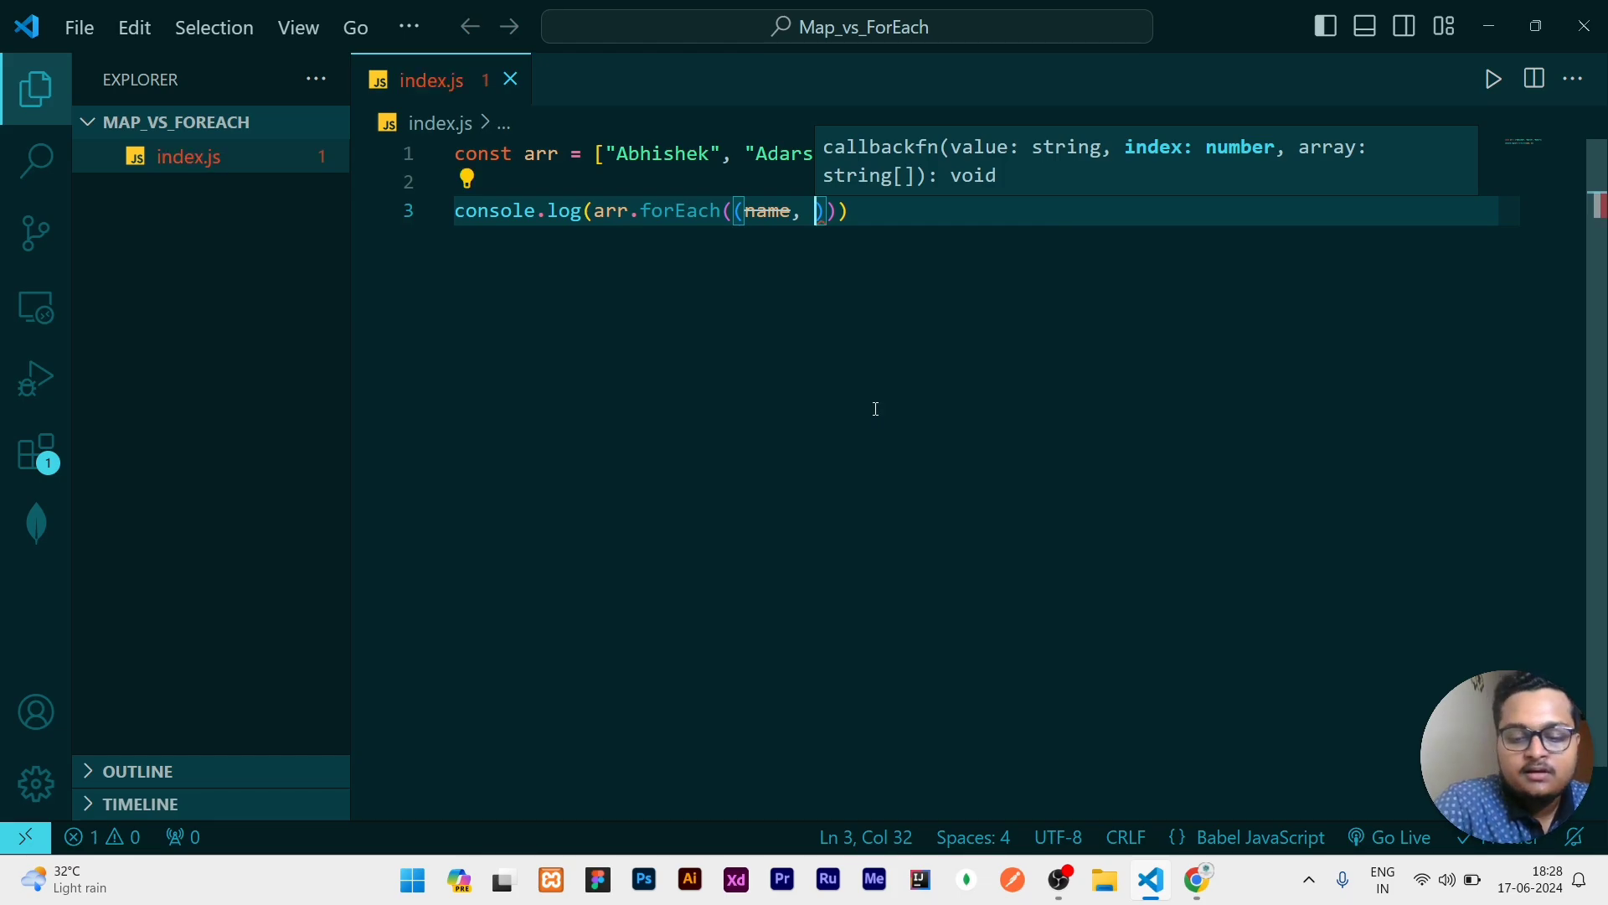
type("ind, arr")
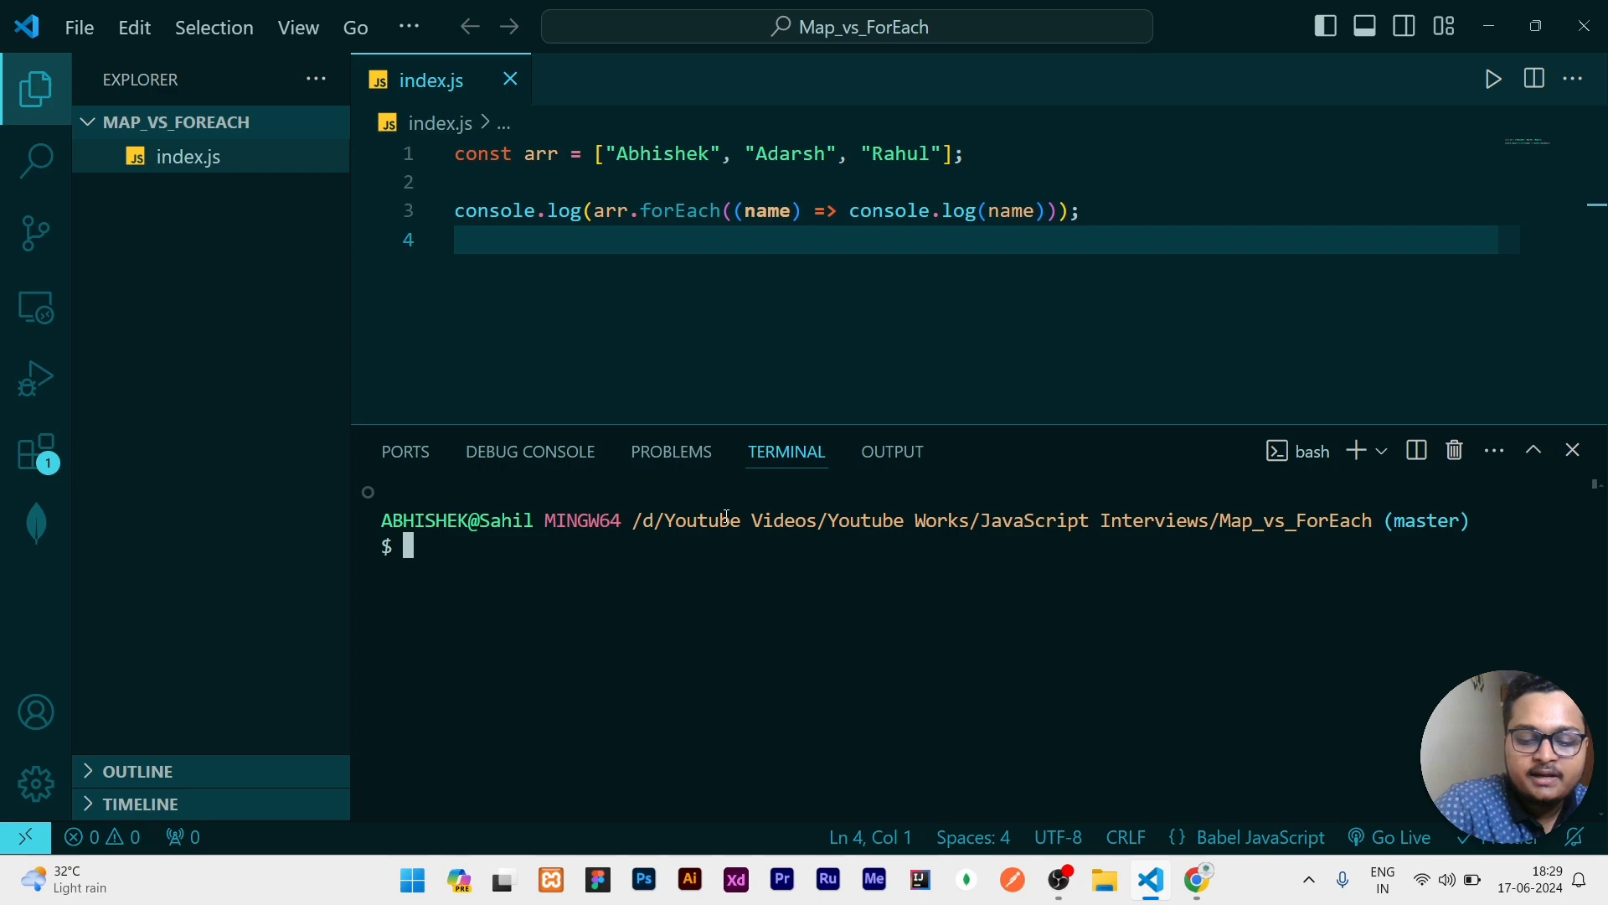
- Run node index.js so the terminal prints the three names followed by undefined
type("node index.js")
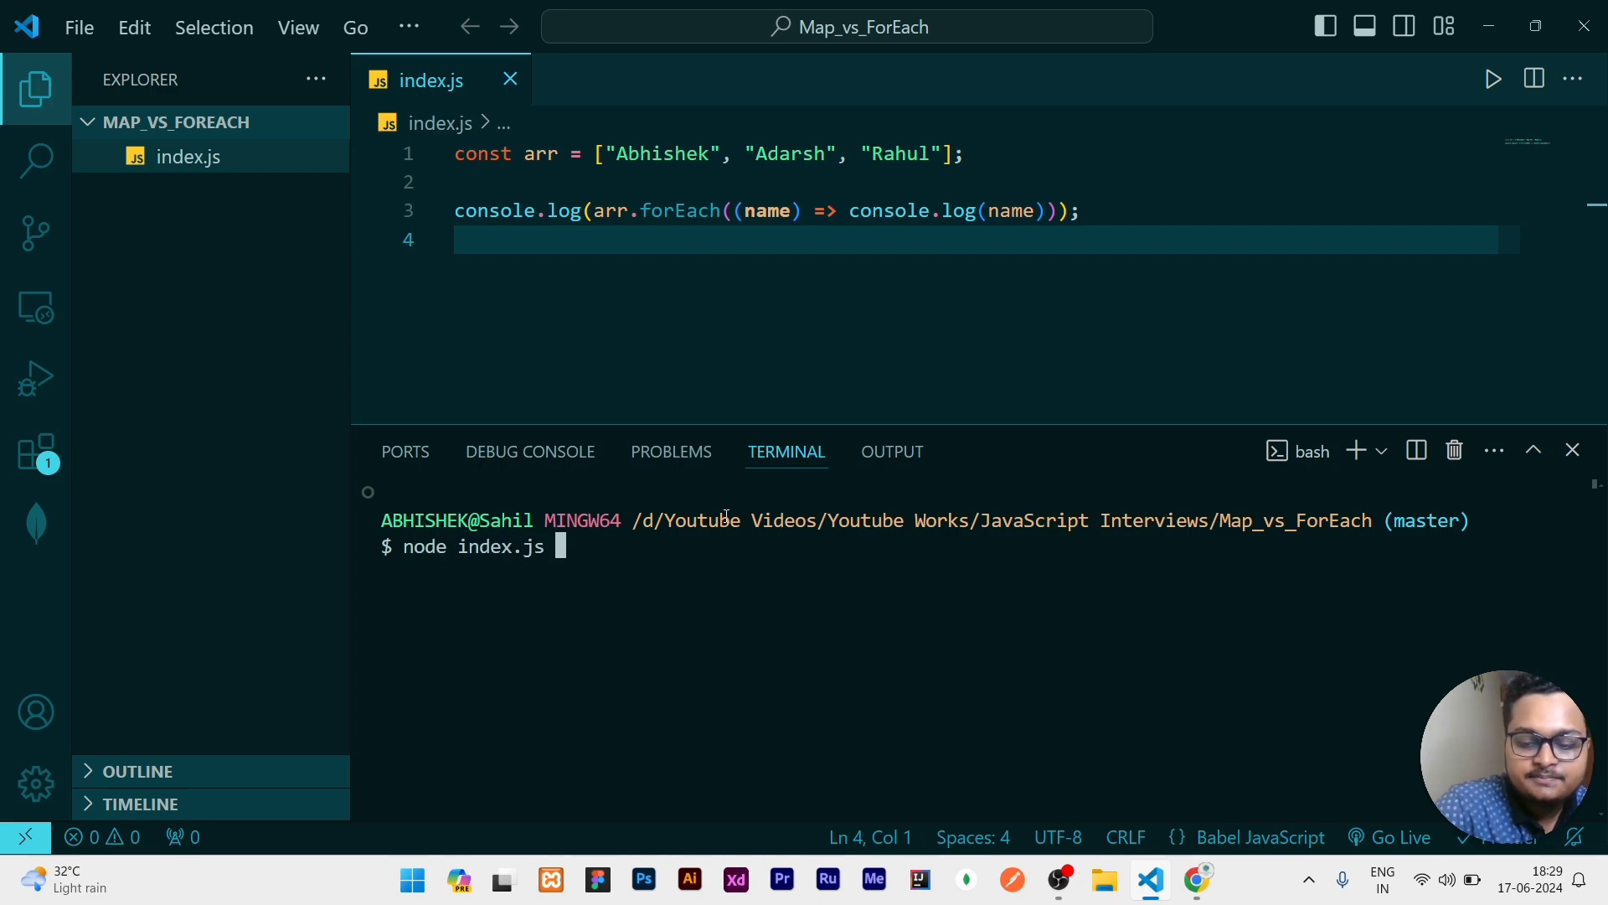
key("Enter")
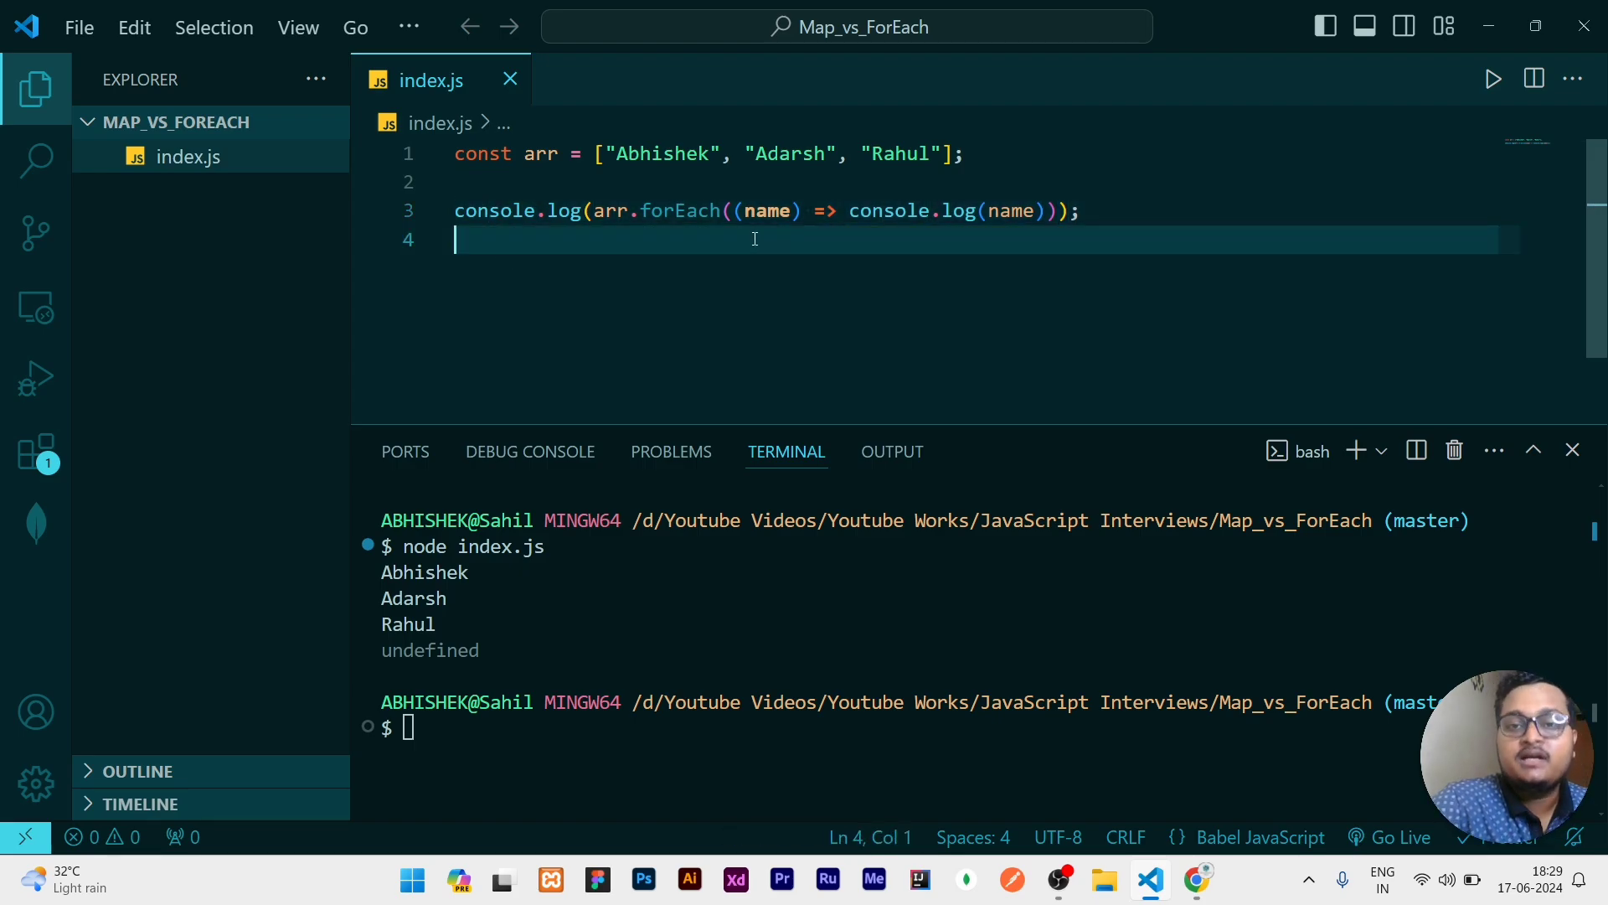
- Return name from the callback, try map with name.toLowerCase() and rerun, then switch back to forEach
double_click(954, 211)
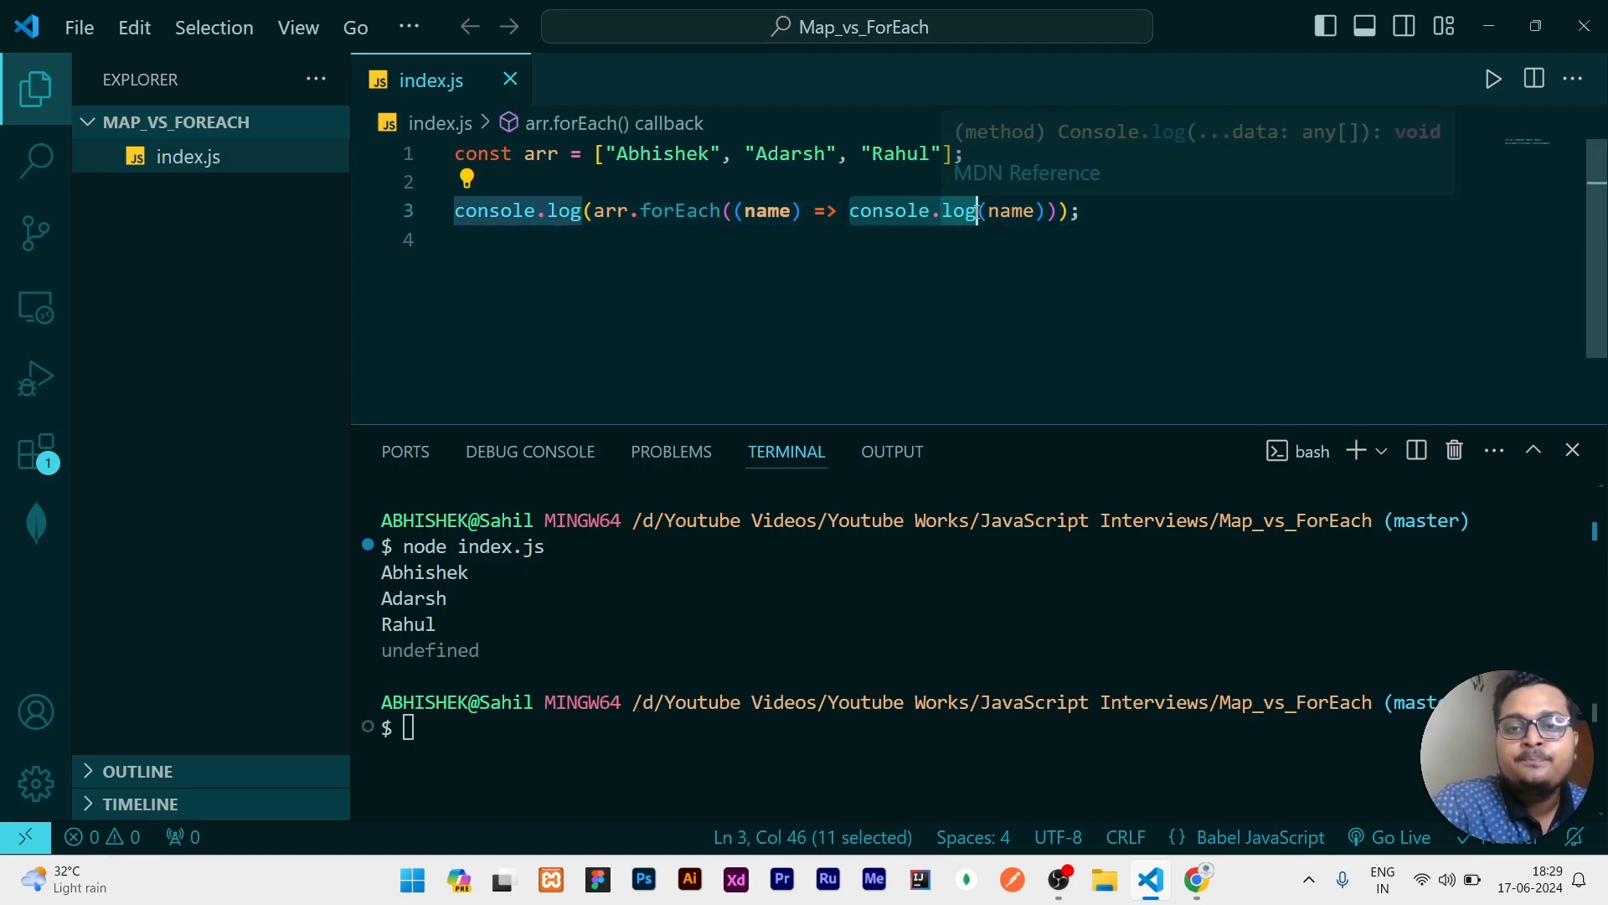
mouse_move(994, 215)
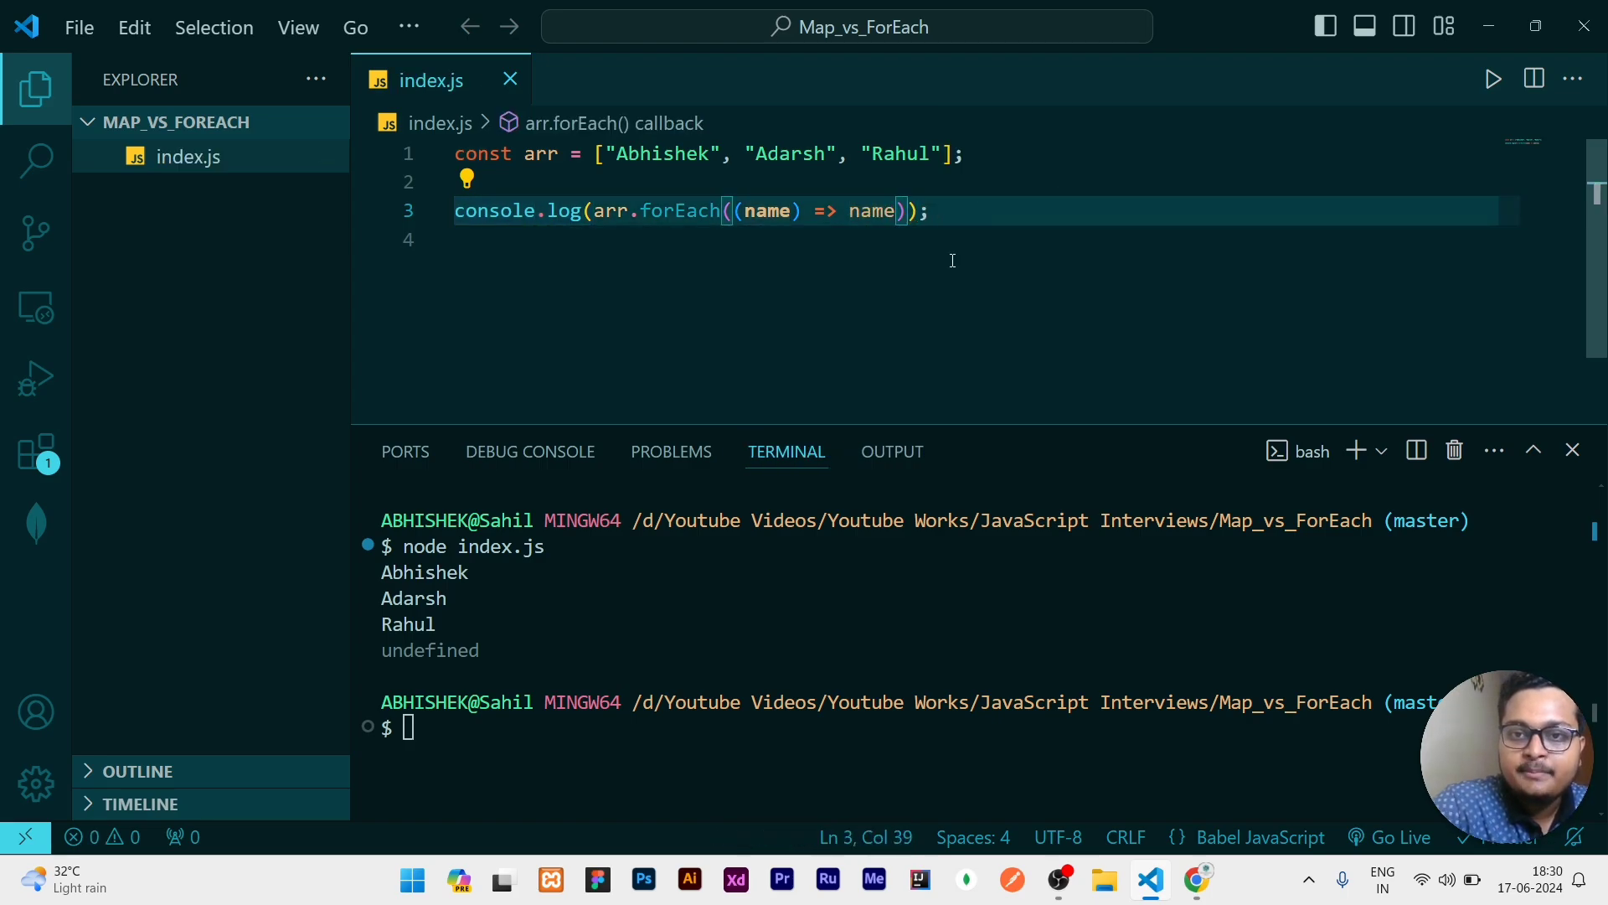
type("node index.js")
type("map")
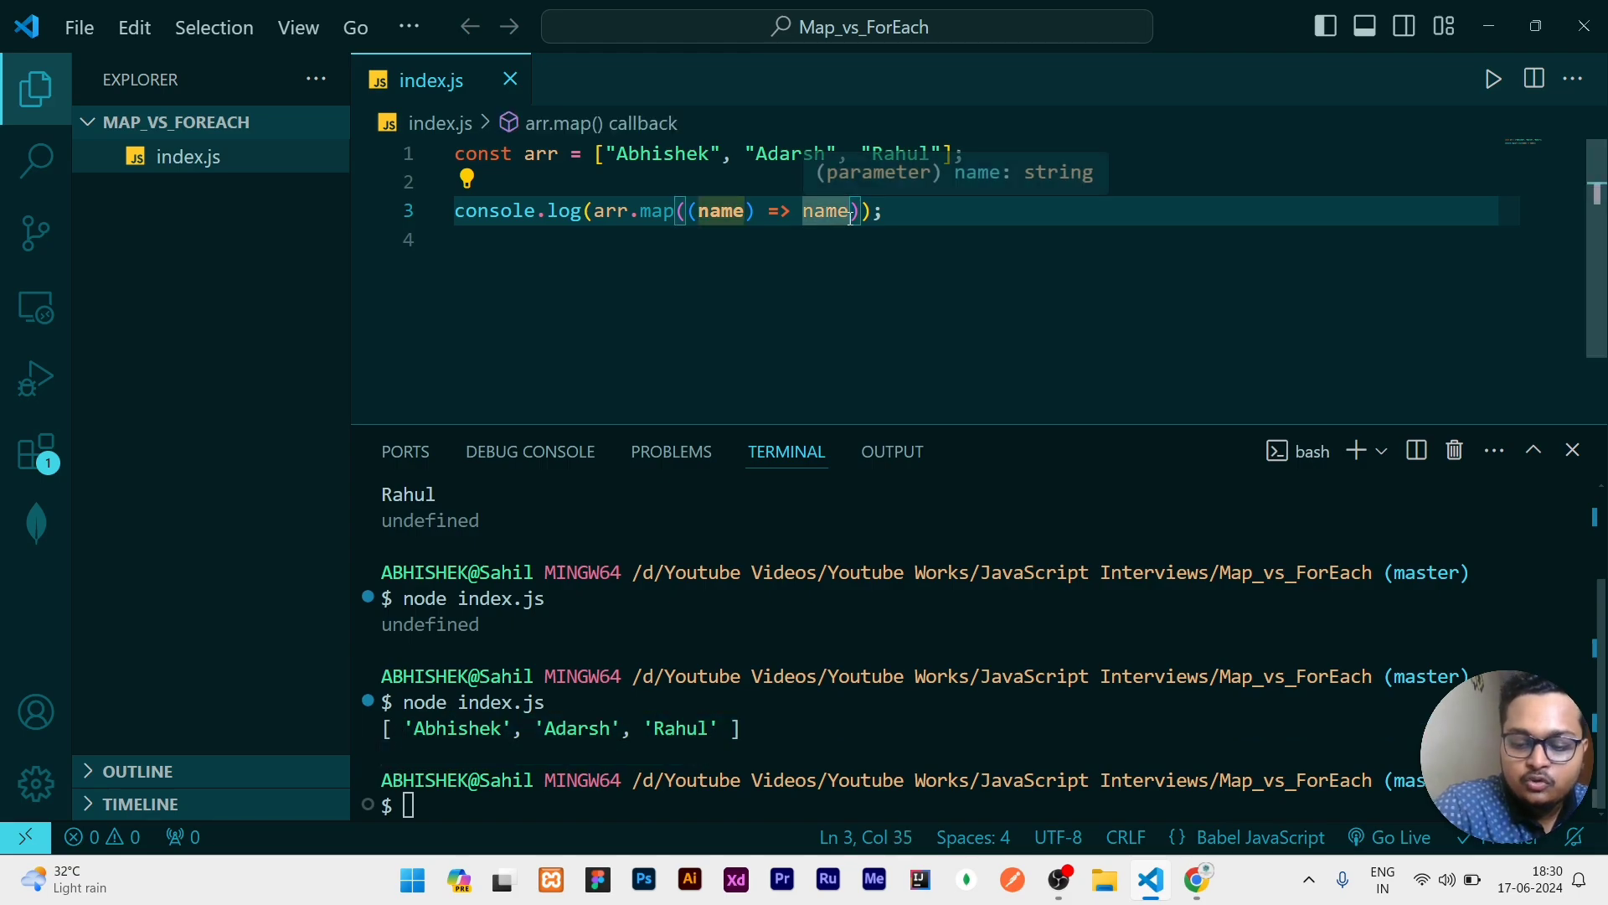
type(".toLowerCase(")
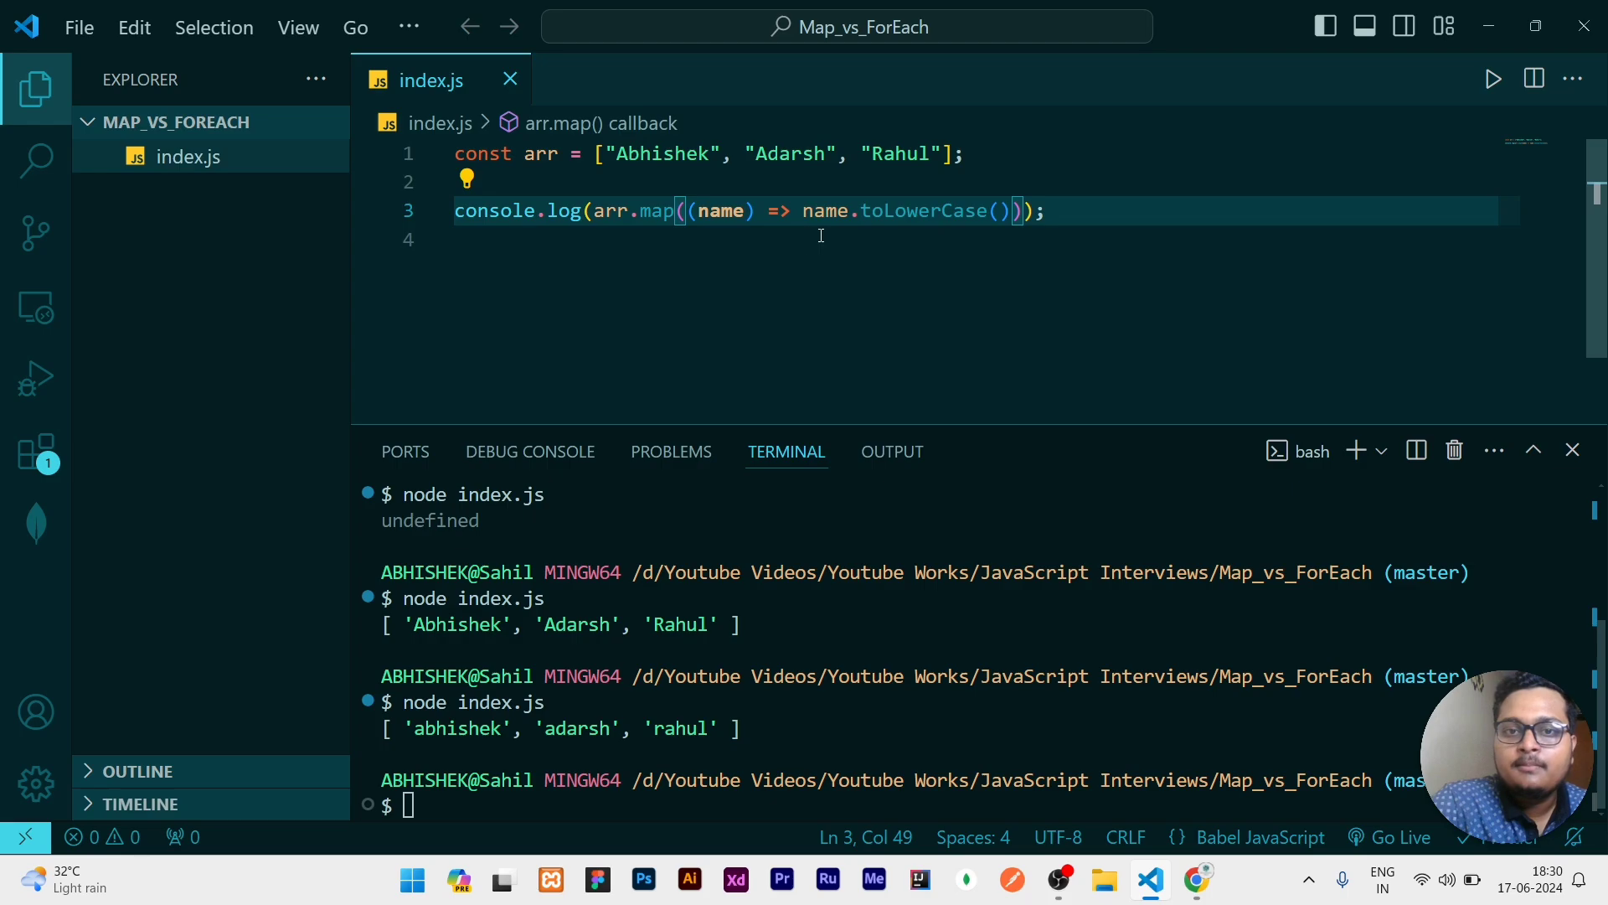
type("forEach")
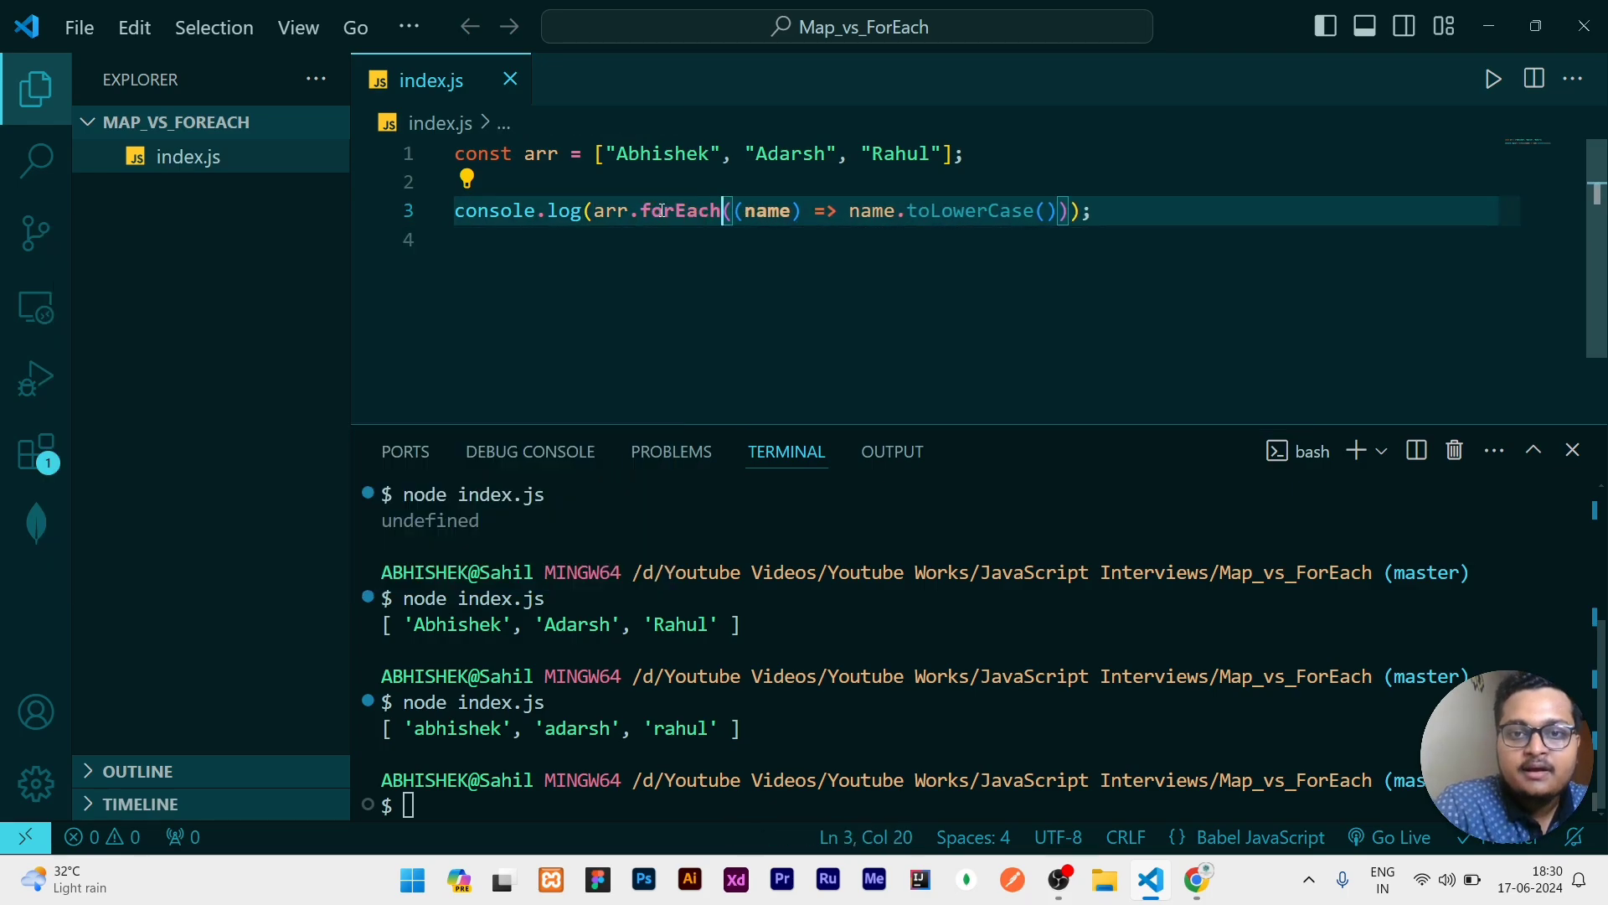
- Store the forEach result in let ans, log ans, rerun to see undefined, then switch to map
key("Enter")
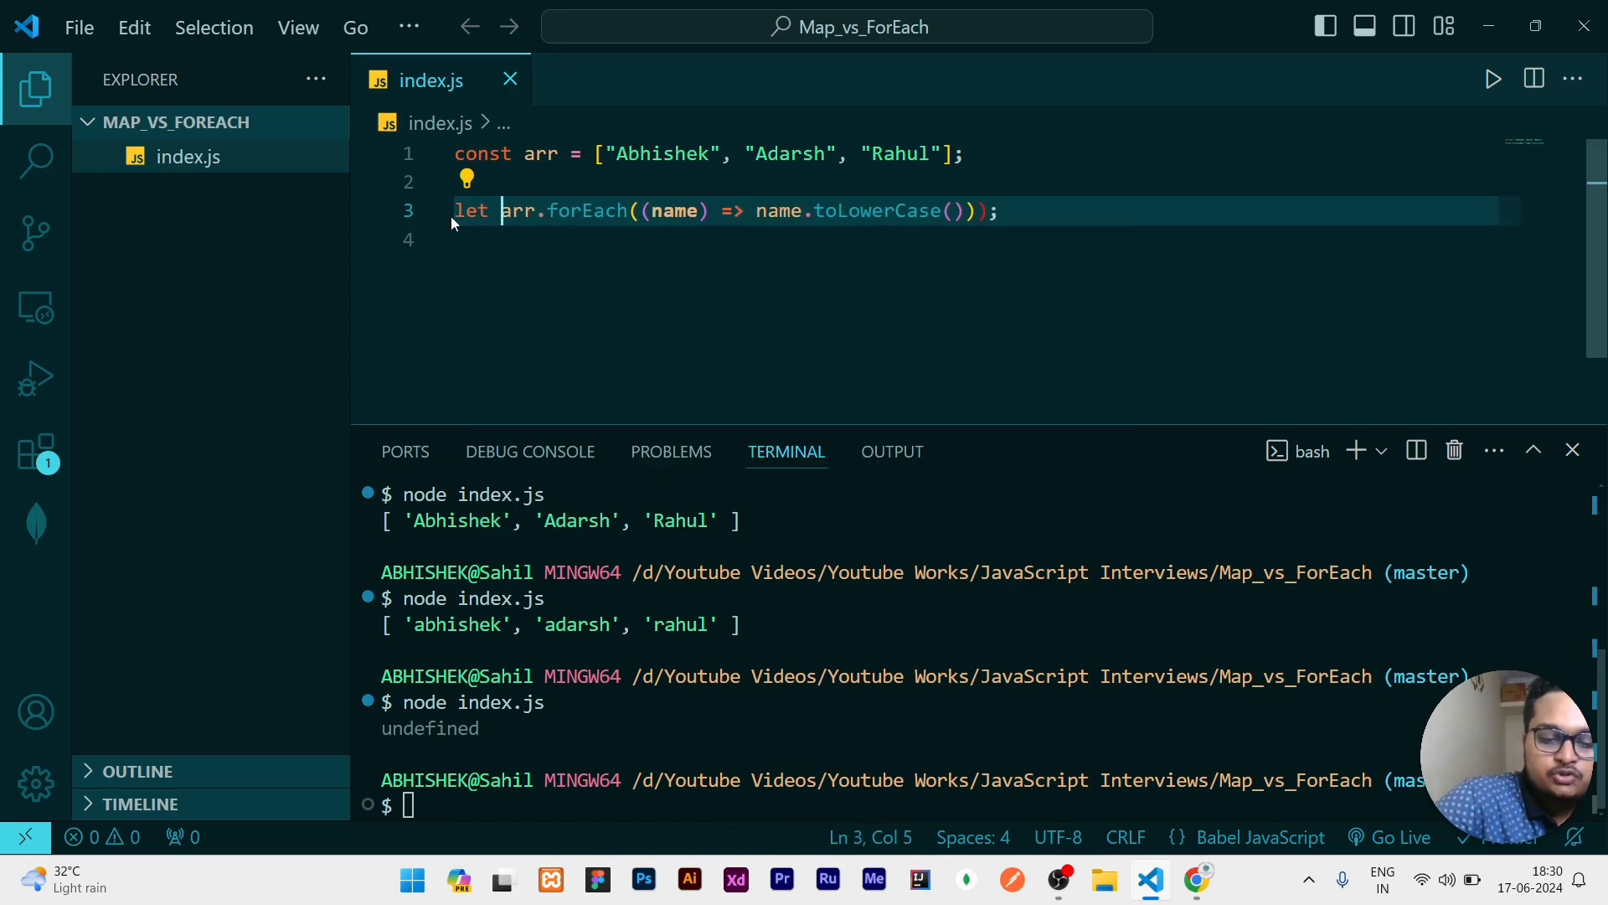
type("ans")
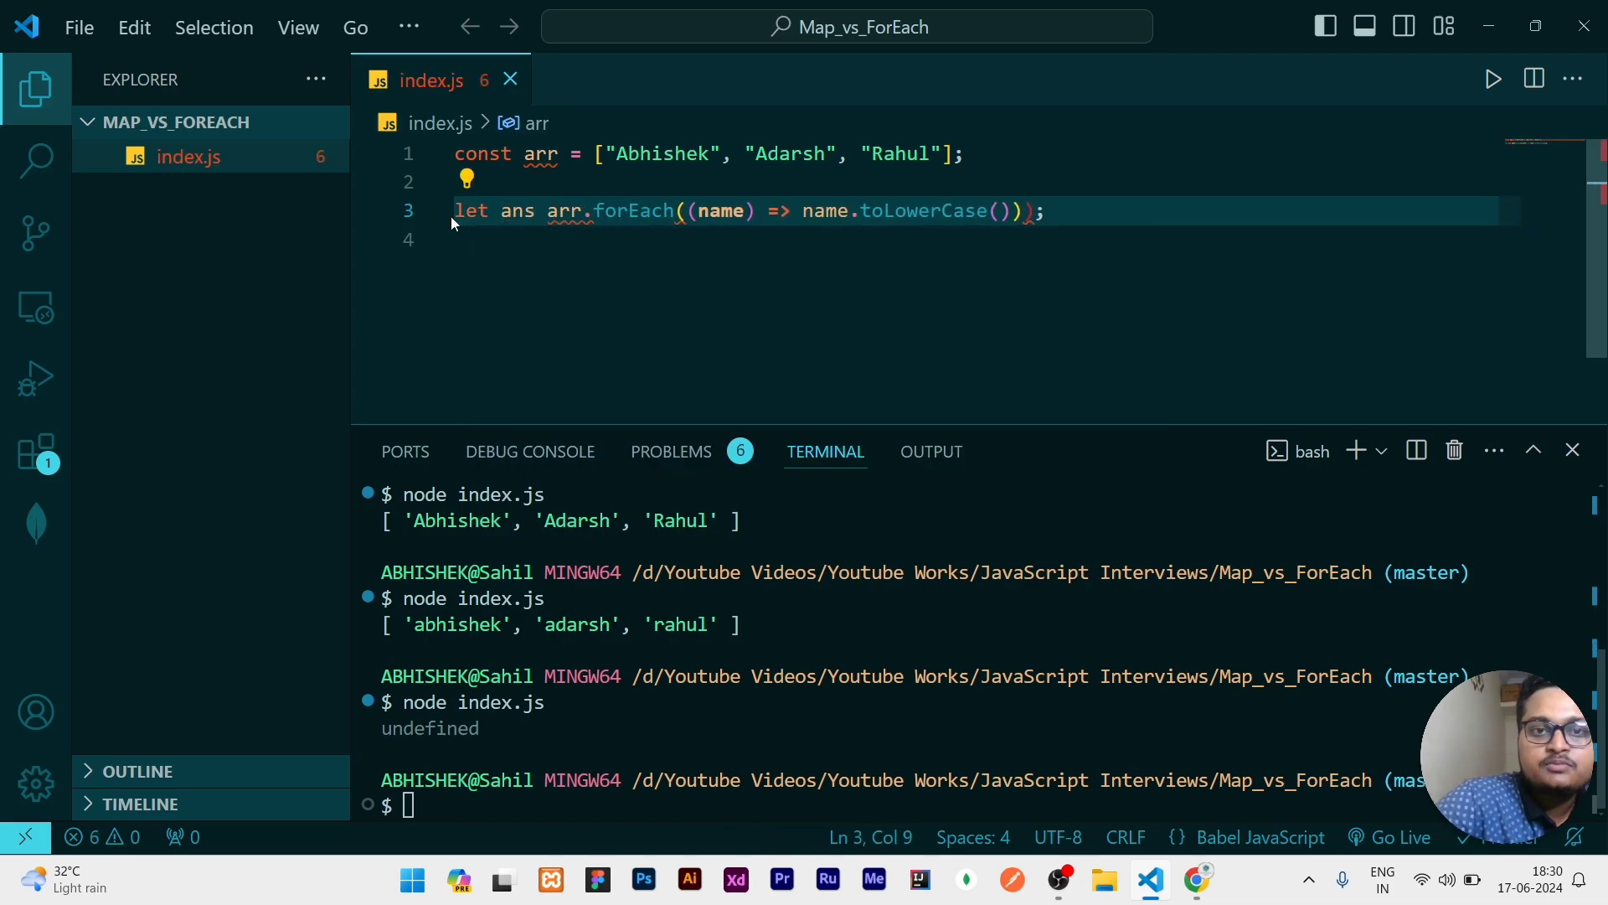
type("=")
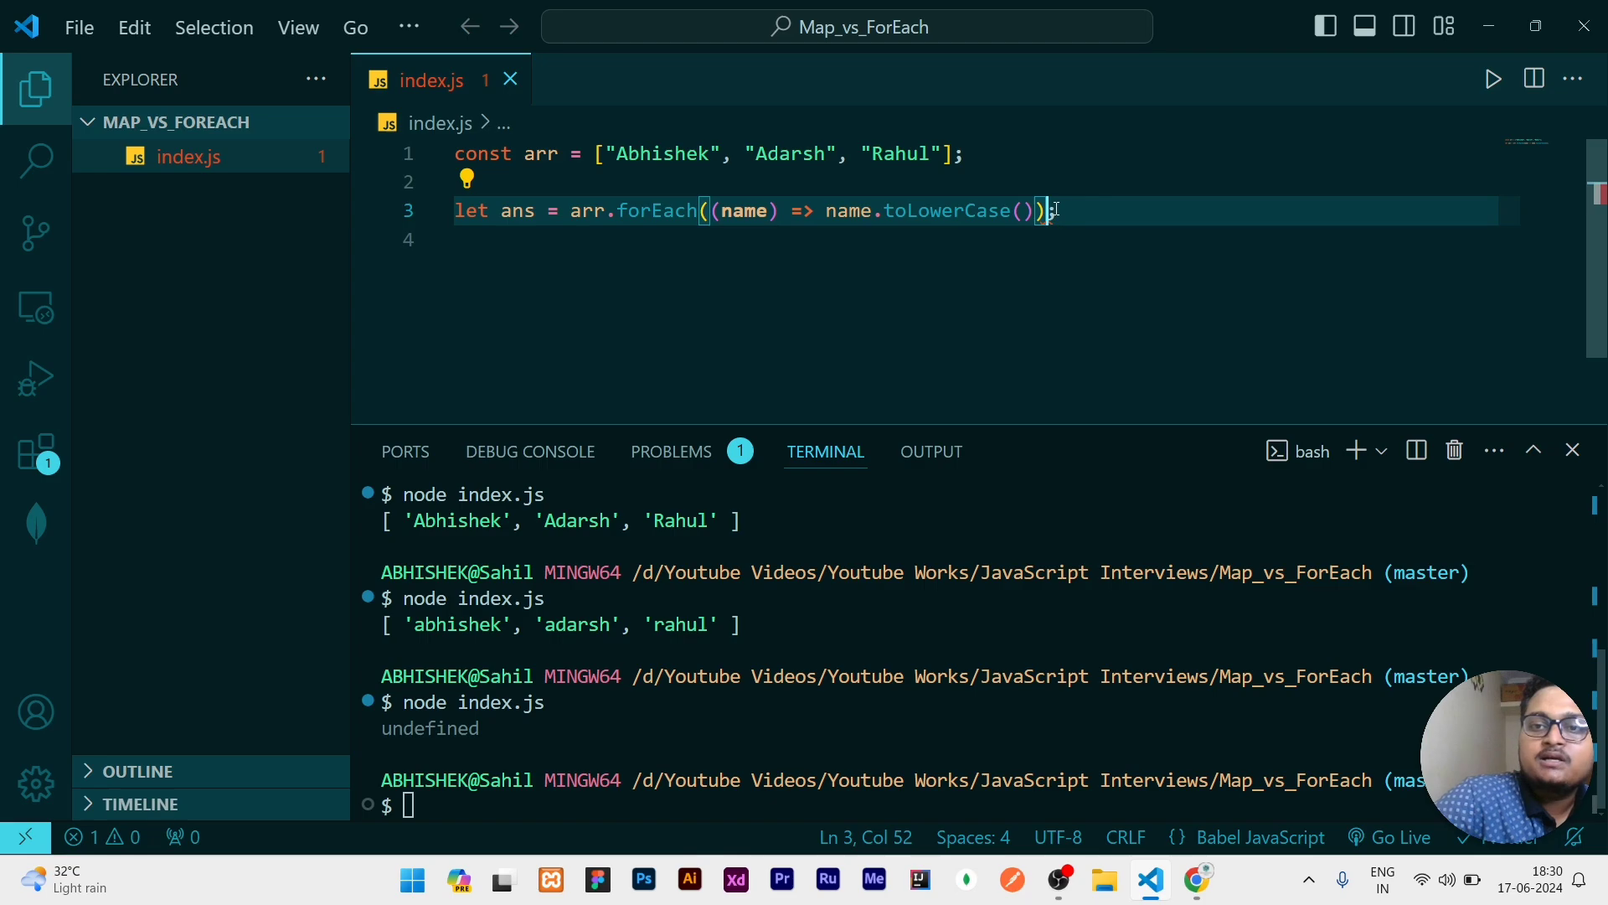
type("console.l")
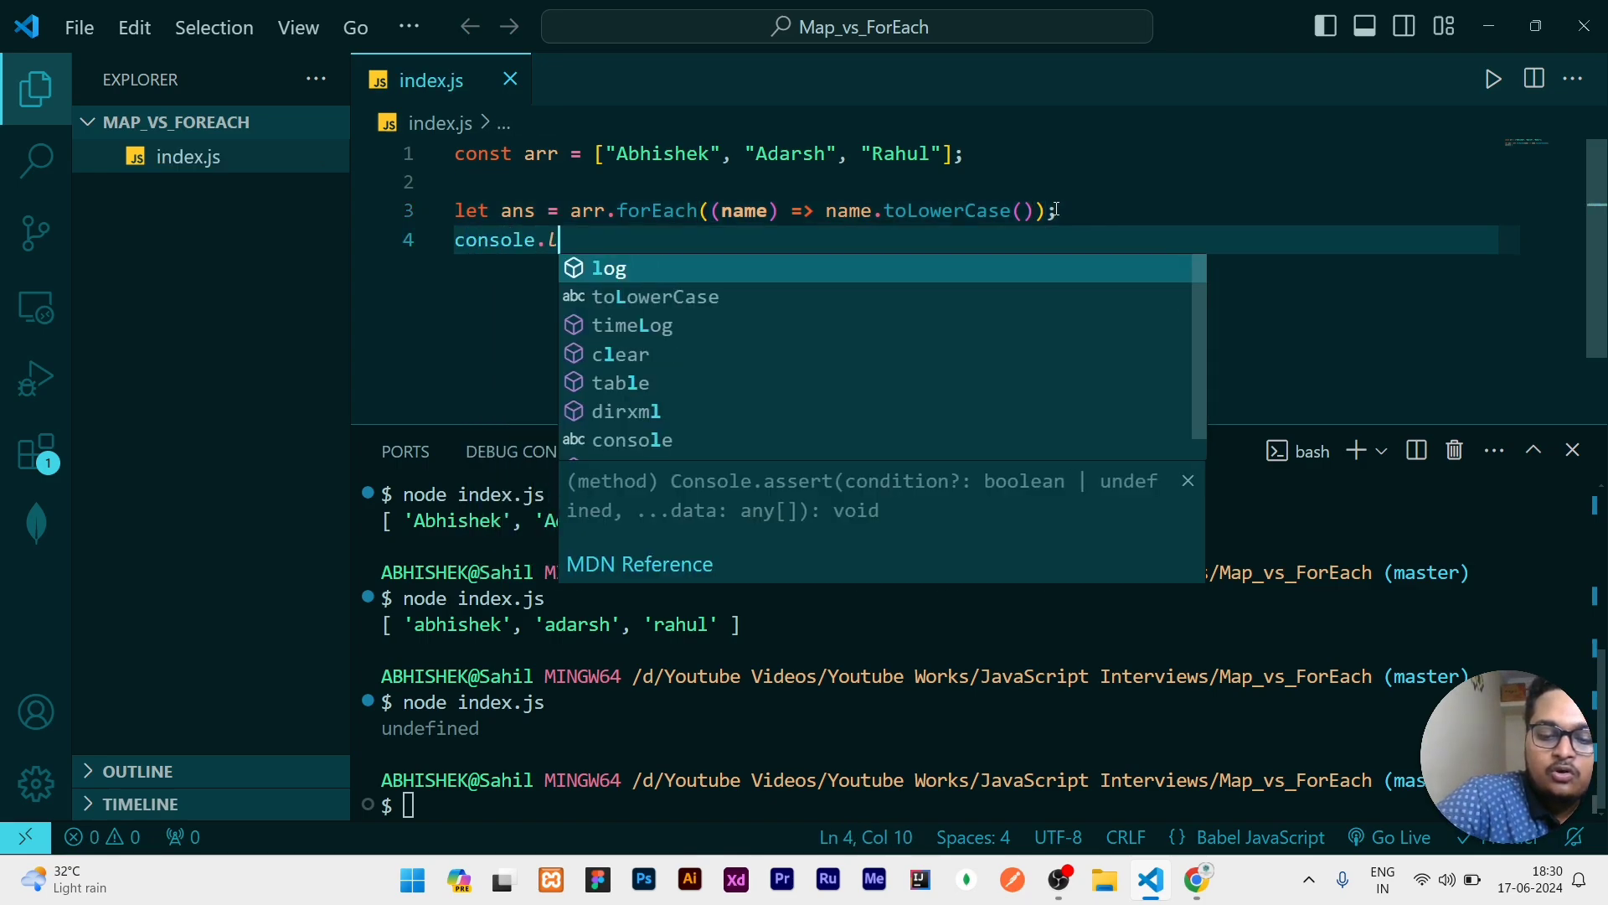
type("og(ans);")
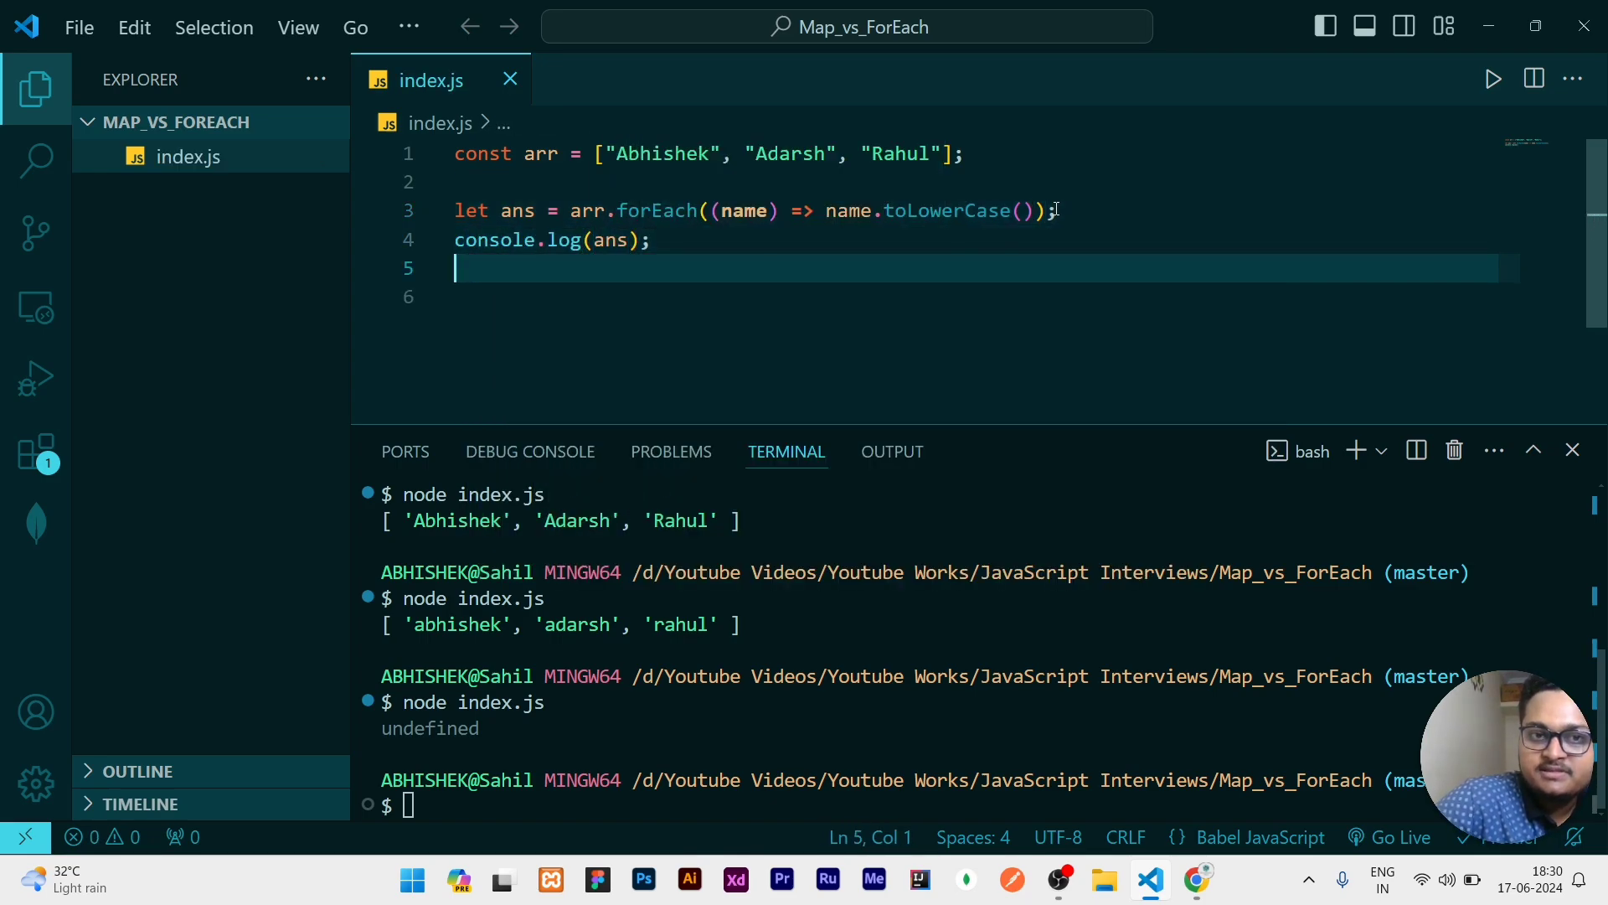
type("node index.js")
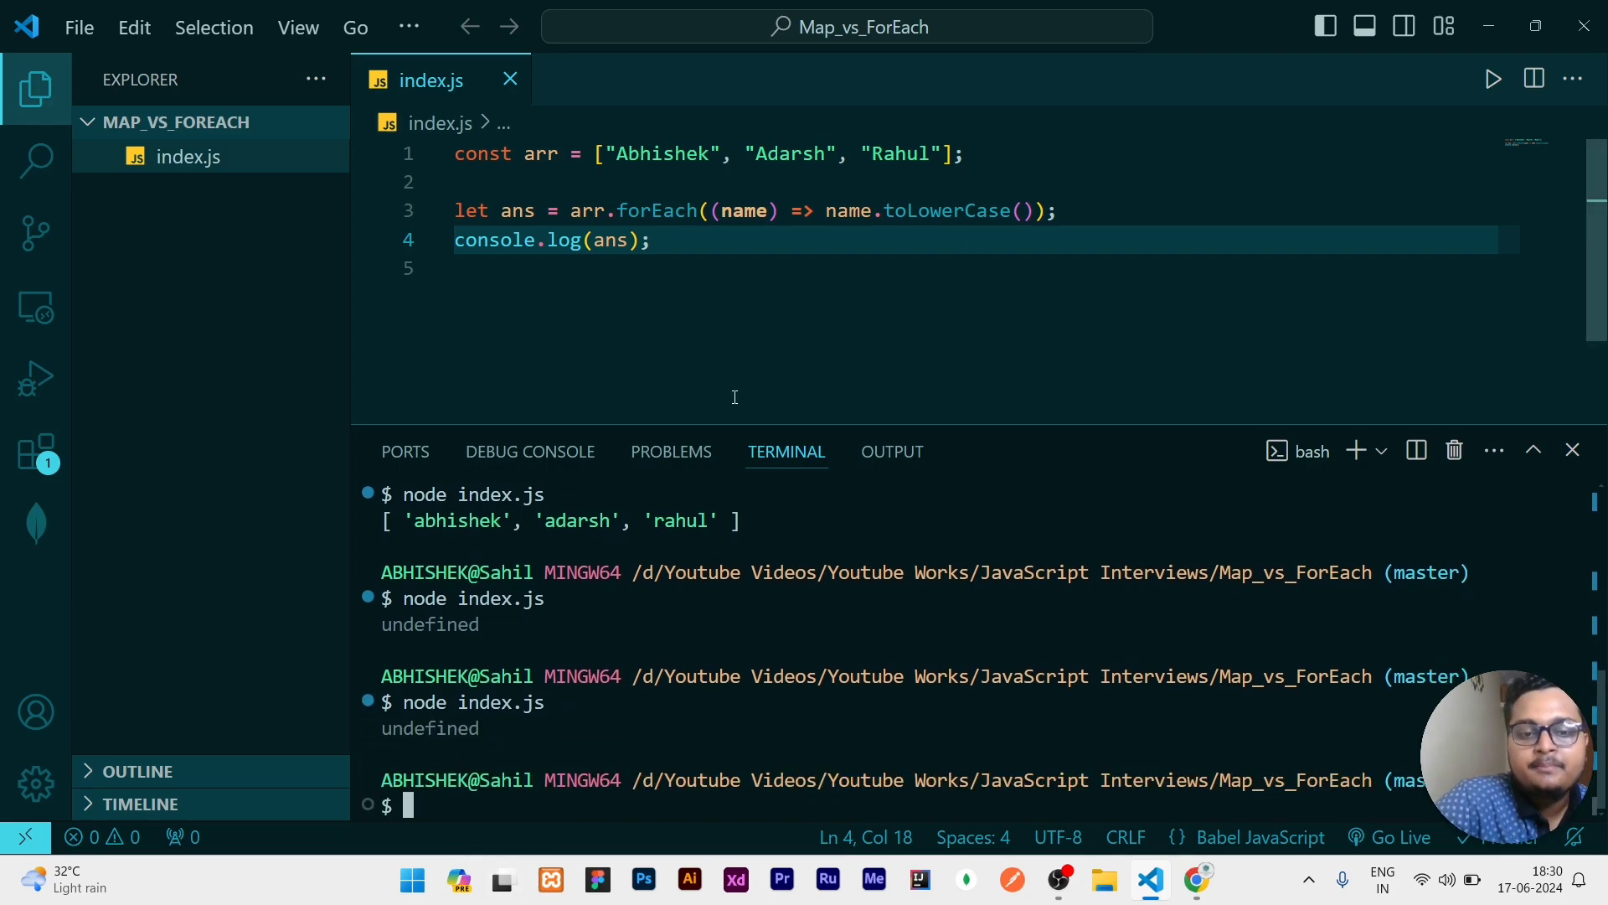
type("map")
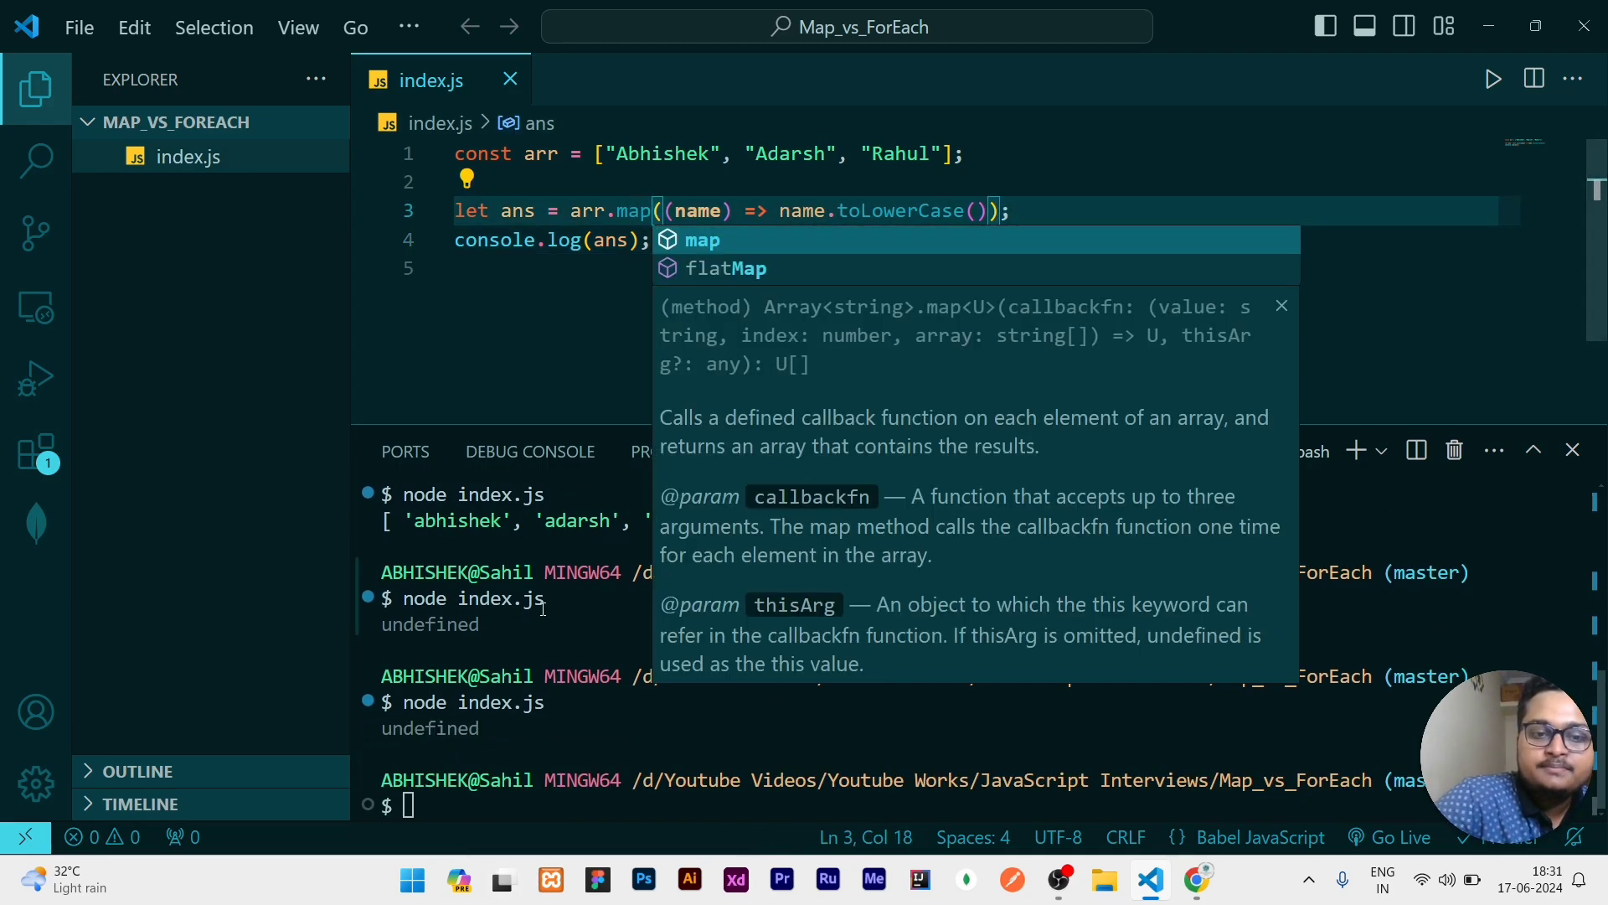